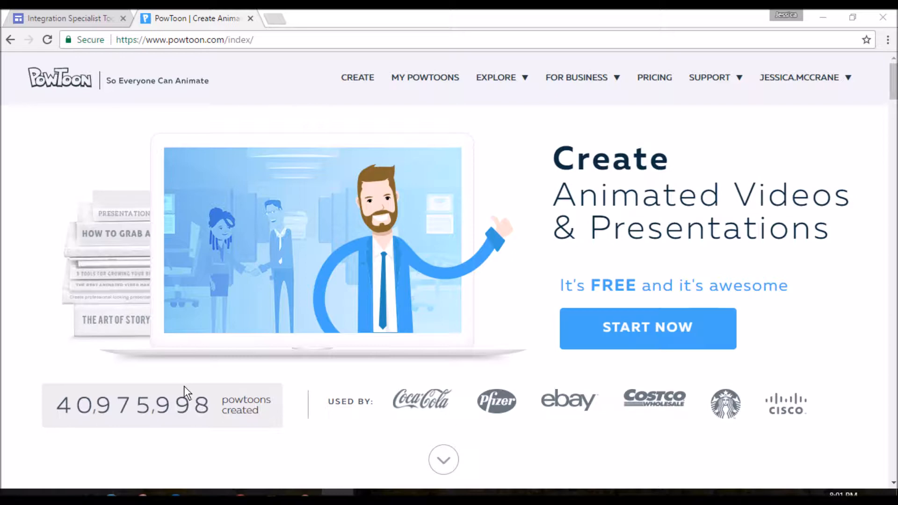
pyautogui.moveTo(424, 78)
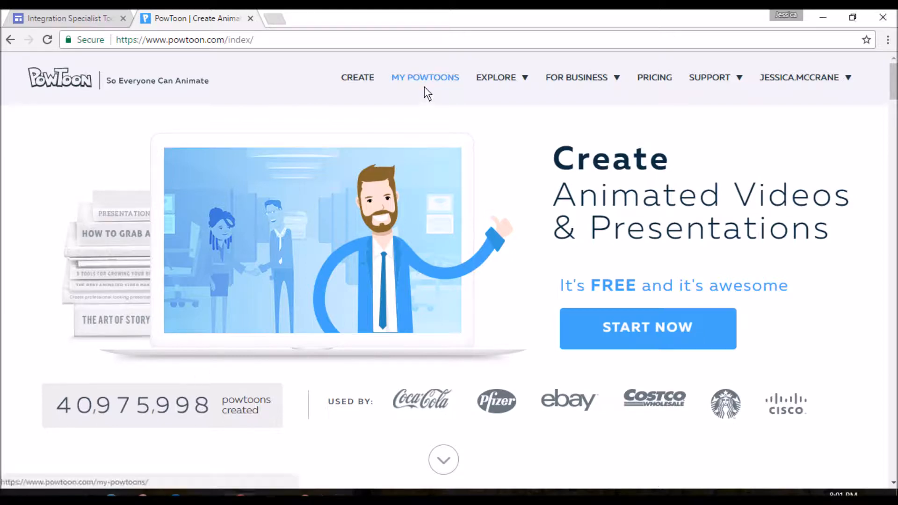
# Go to the My Powtoons page from the top navigation bar.
pyautogui.click(424, 77)
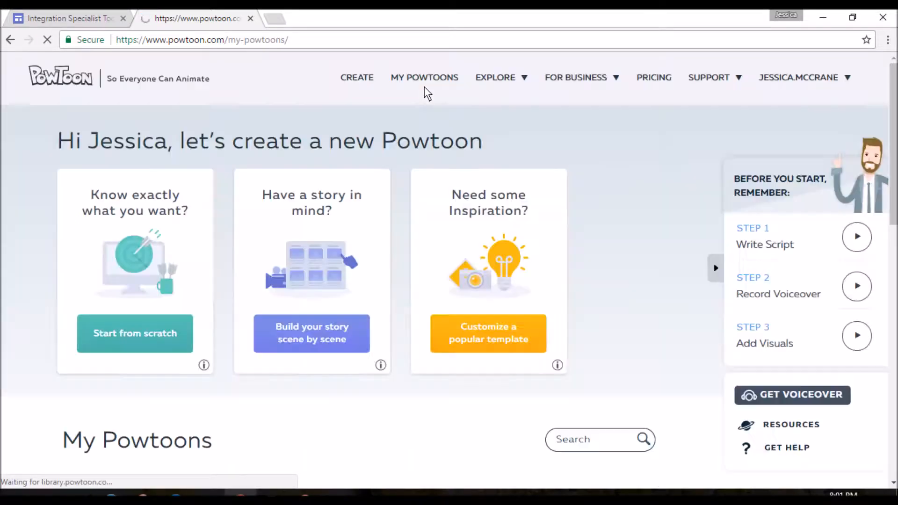
pyautogui.click(424, 77)
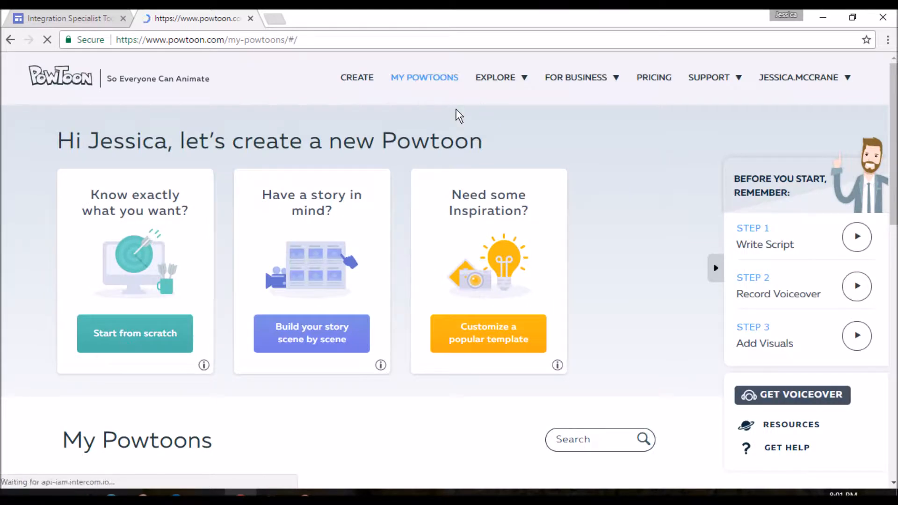
pyautogui.moveTo(169, 257)
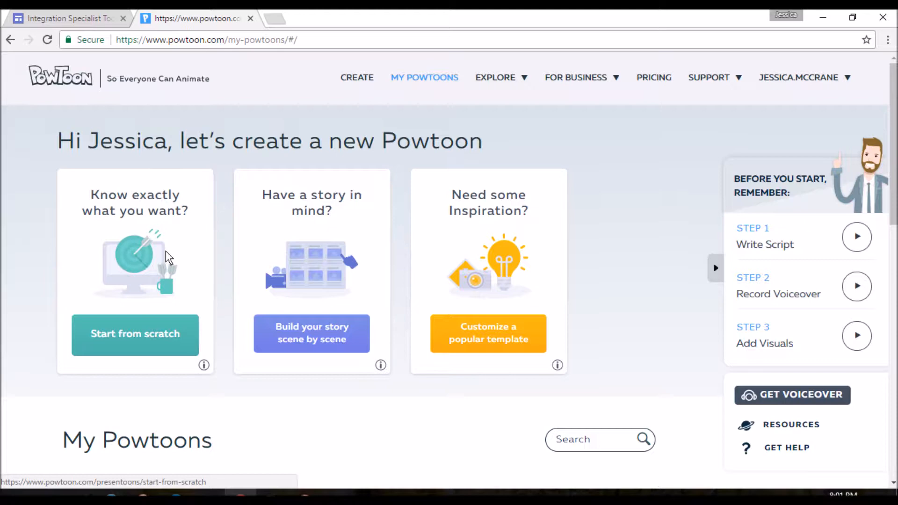
pyautogui.moveTo(181, 201)
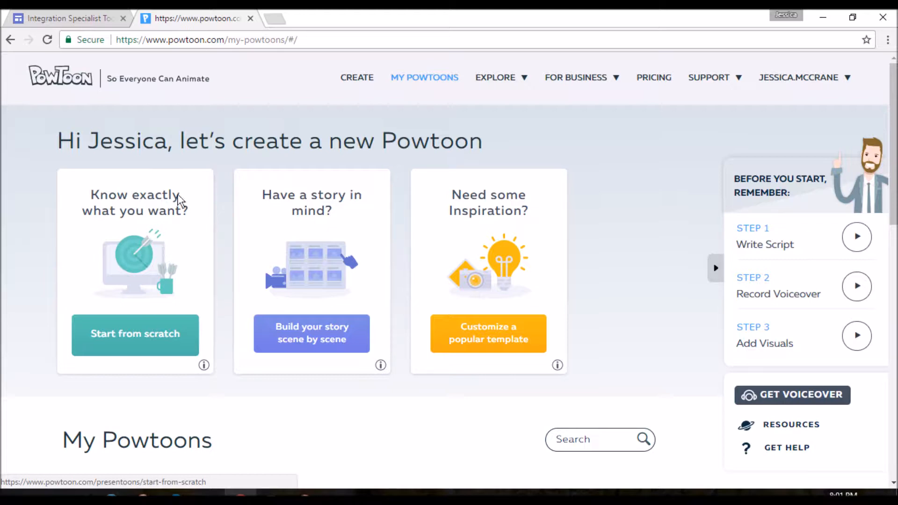
pyautogui.moveTo(287, 226)
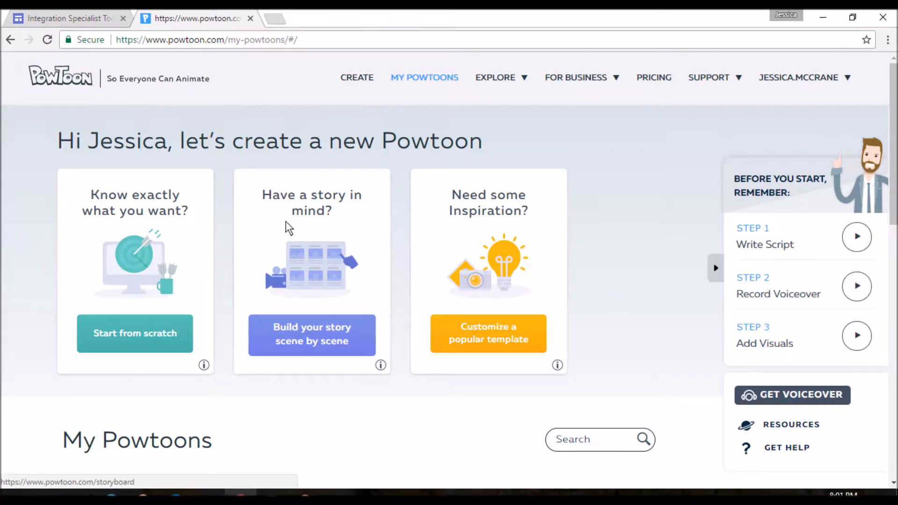
pyautogui.moveTo(523, 135)
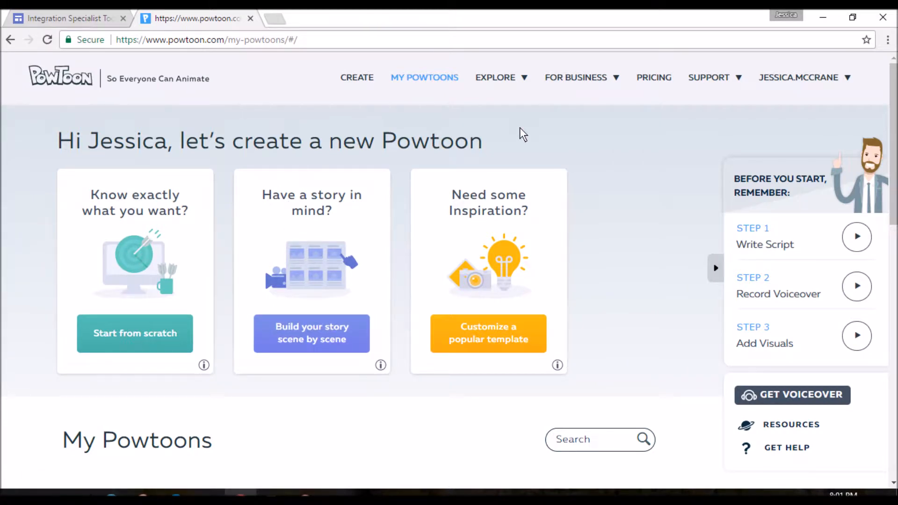
pyautogui.moveTo(513, 197)
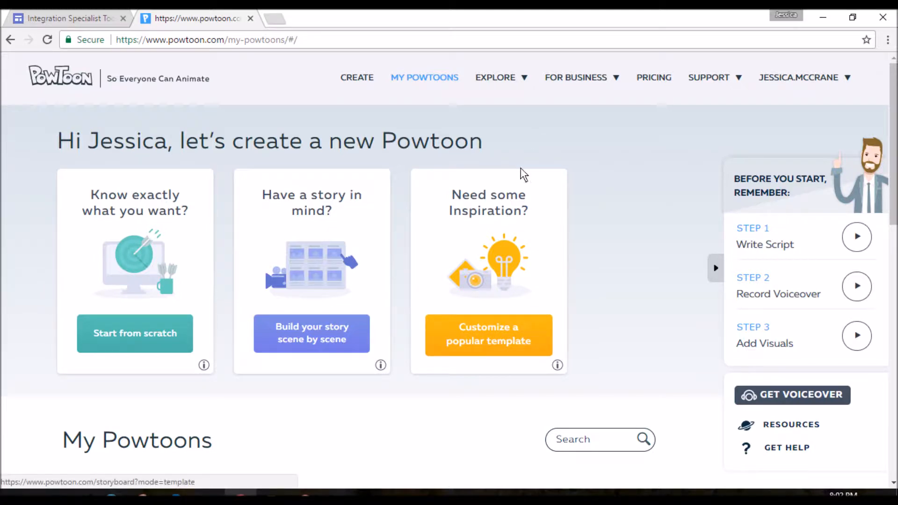
pyautogui.moveTo(529, 149)
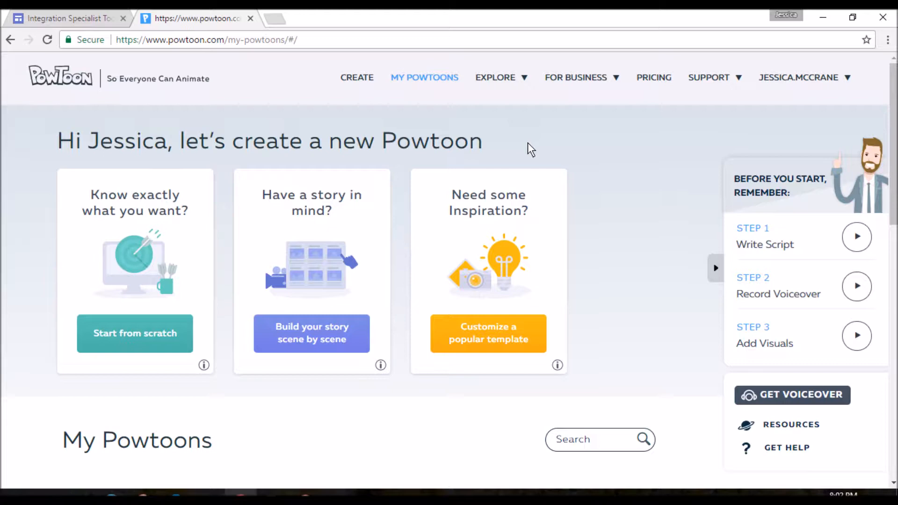
pyautogui.moveTo(641, 181)
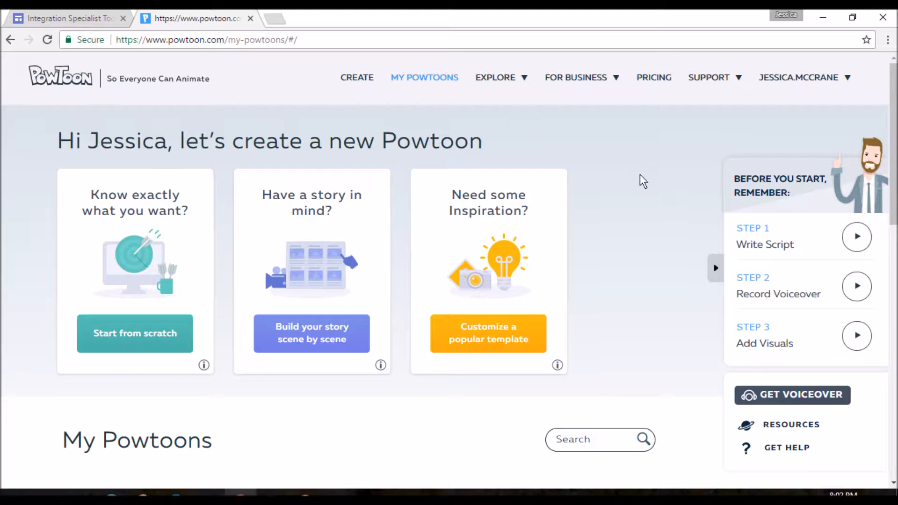
pyautogui.moveTo(734, 294)
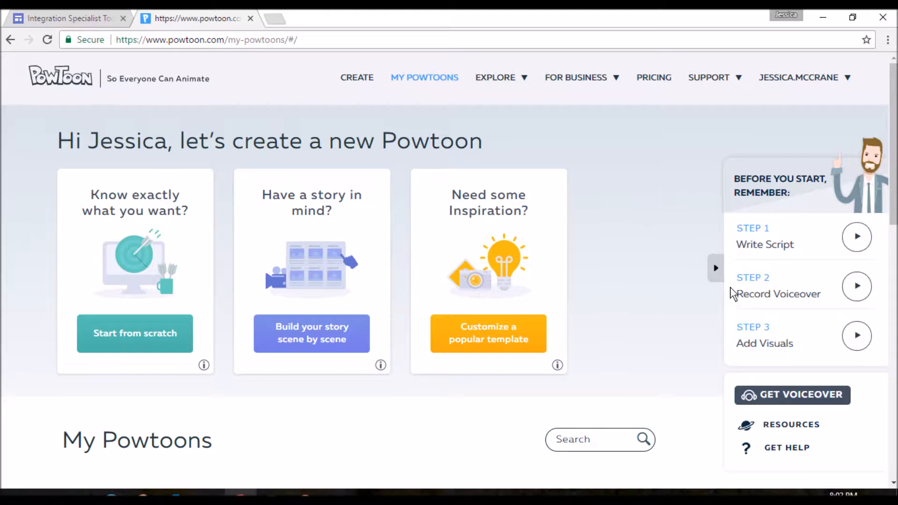
pyautogui.moveTo(739, 345)
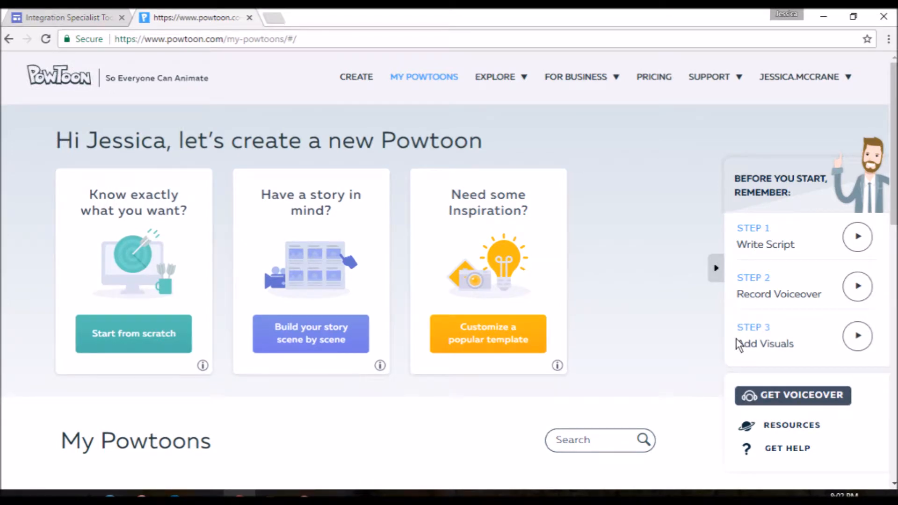
pyautogui.moveTo(633, 353)
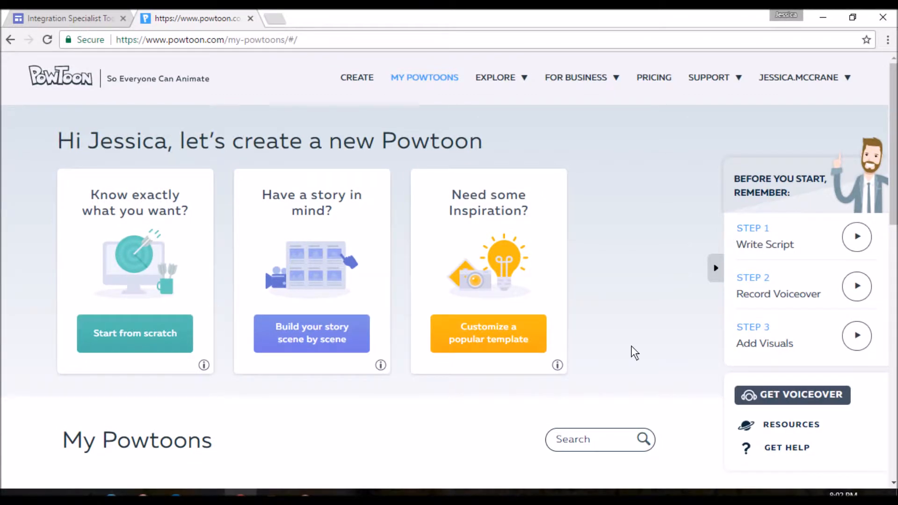
pyautogui.moveTo(312, 334)
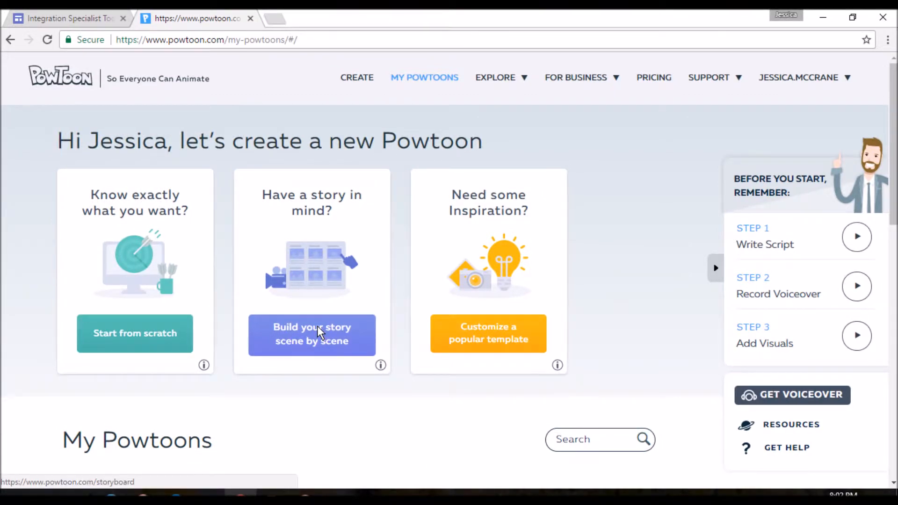
# Start a scene-by-scene whiteboard storyboard using the Education Student structure of seven scenes.
pyautogui.click(311, 333)
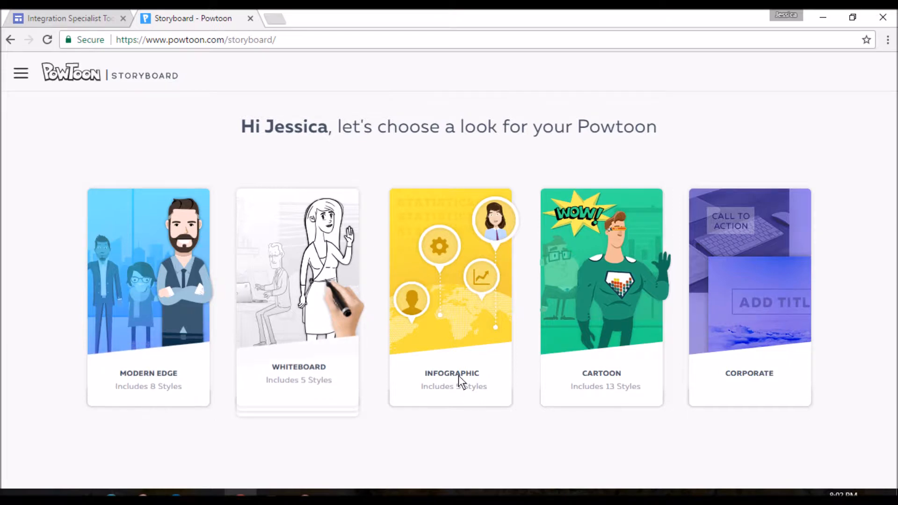
pyautogui.moveTo(340, 464)
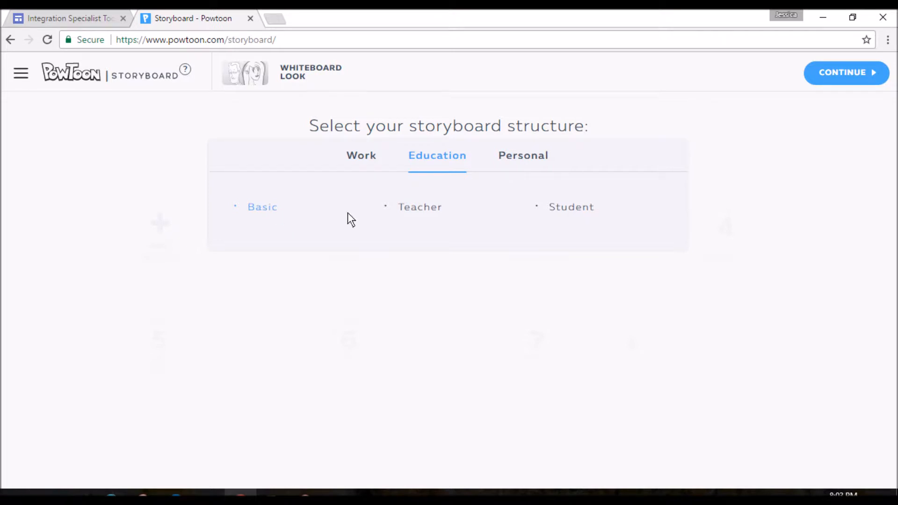
pyautogui.click(571, 207)
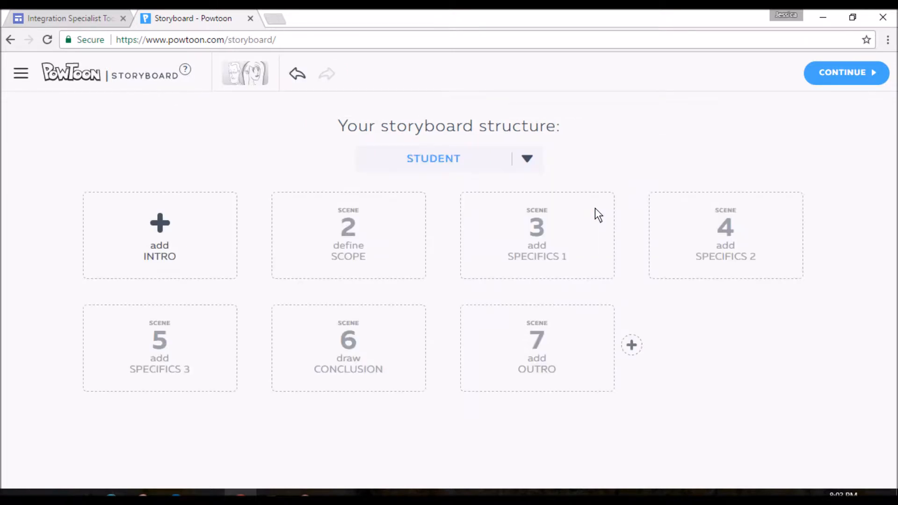
pyautogui.moveTo(172, 222)
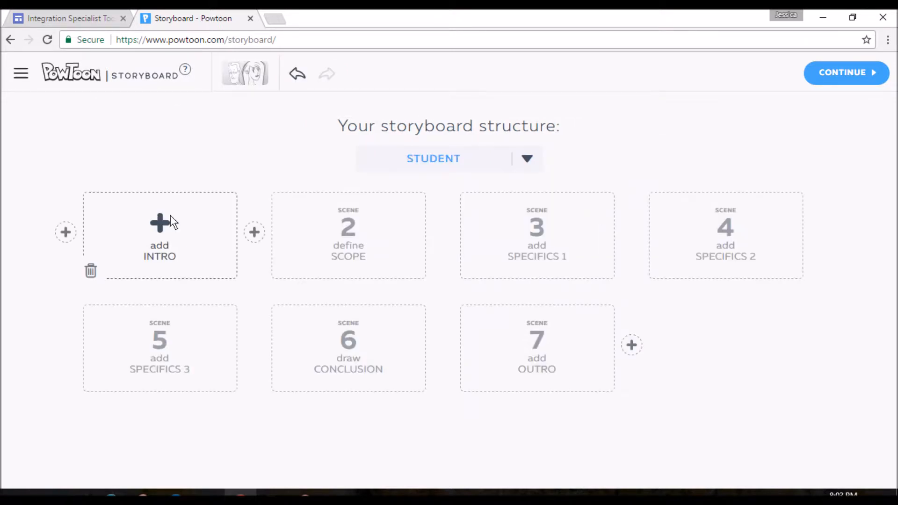
# Fill the intro with the Worker's Name template and add templates to the scope and specifics scenes.
pyautogui.click(159, 224)
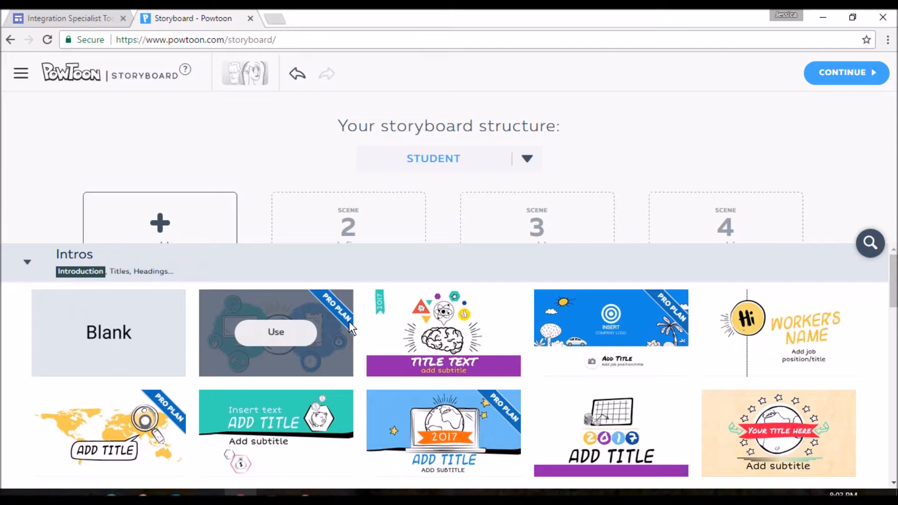
pyautogui.moveTo(778, 333)
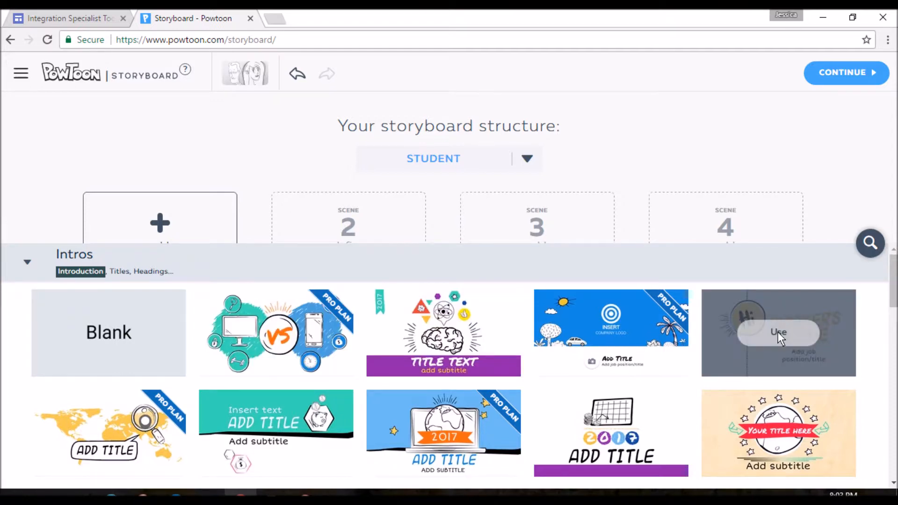
pyautogui.click(778, 332)
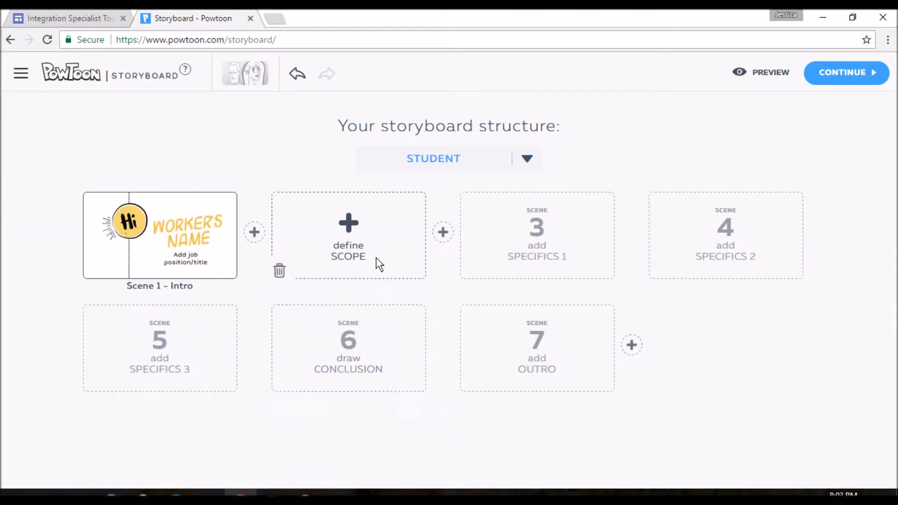
pyautogui.click(348, 235)
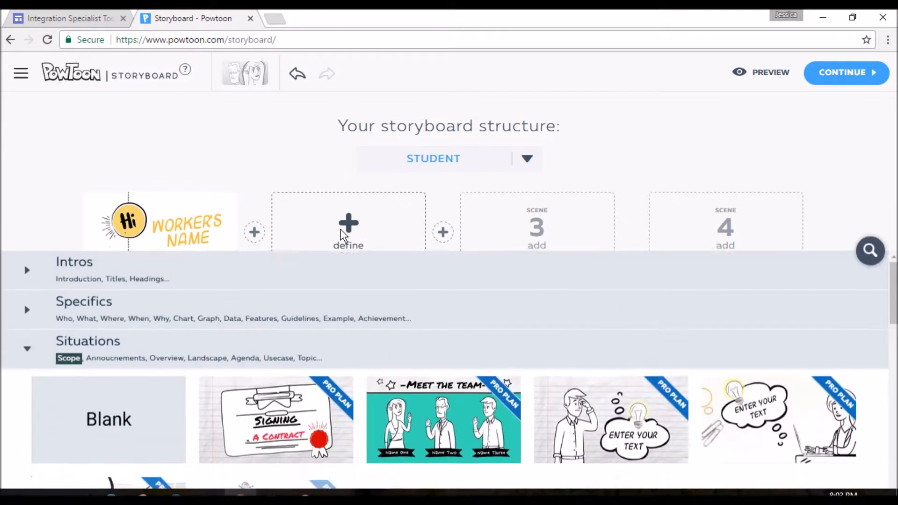
pyautogui.scroll(-3)
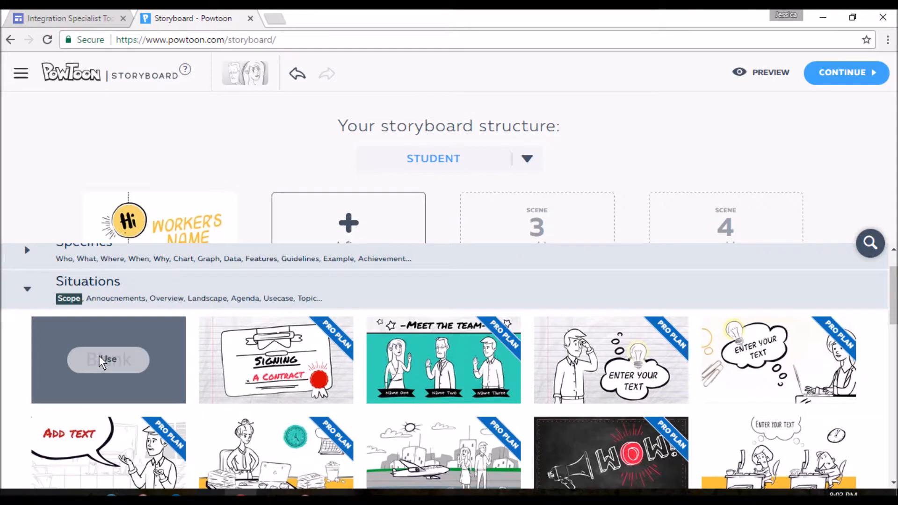
pyautogui.moveTo(355, 275)
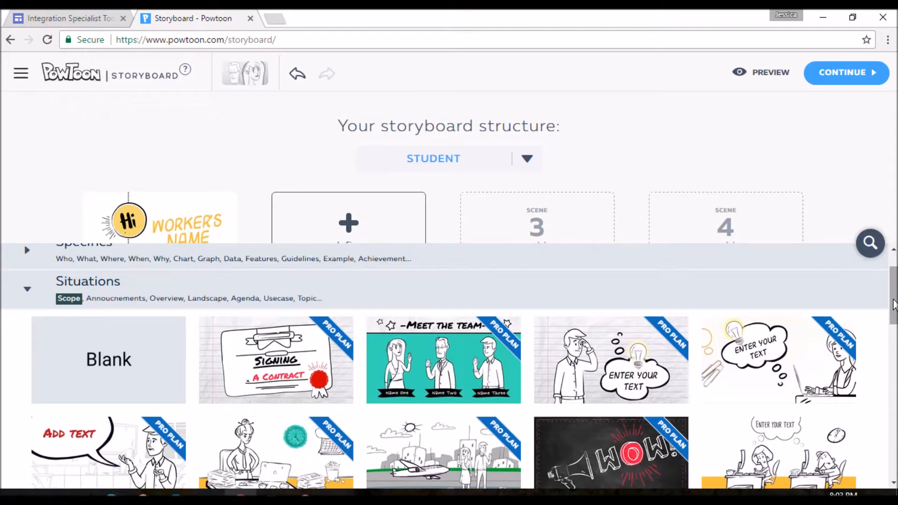
pyautogui.scroll(-3)
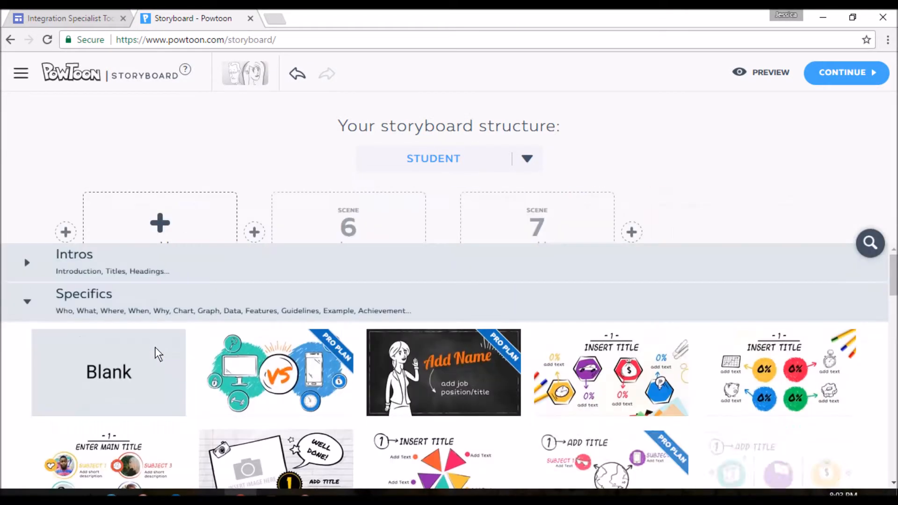
pyautogui.click(26, 301)
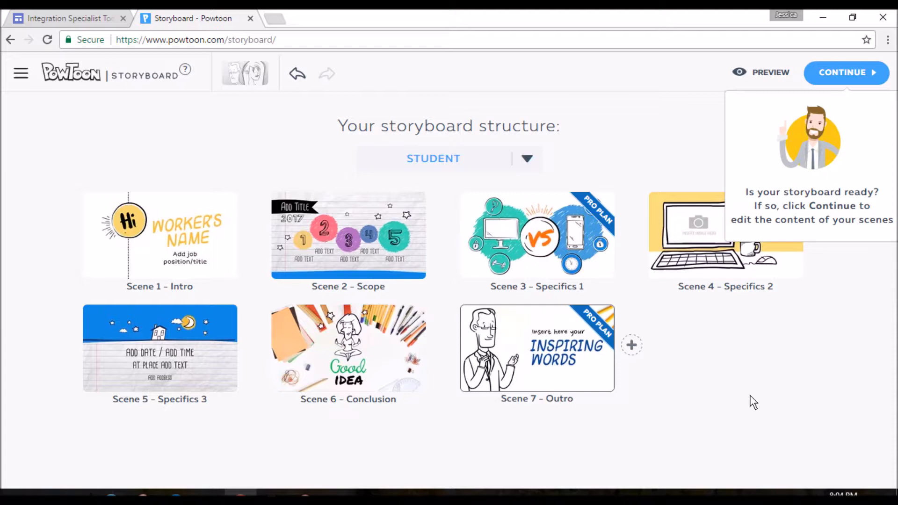
pyautogui.moveTo(797, 355)
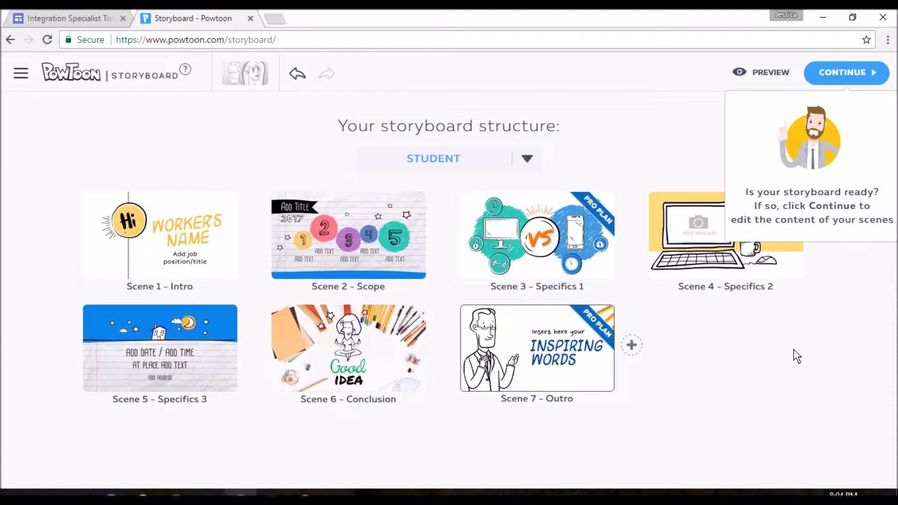
pyautogui.moveTo(825, 159)
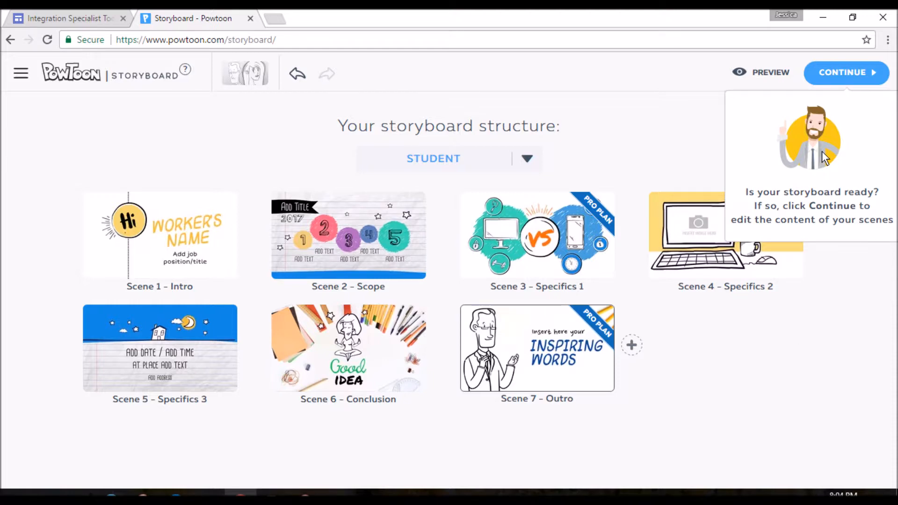
pyautogui.click(846, 73)
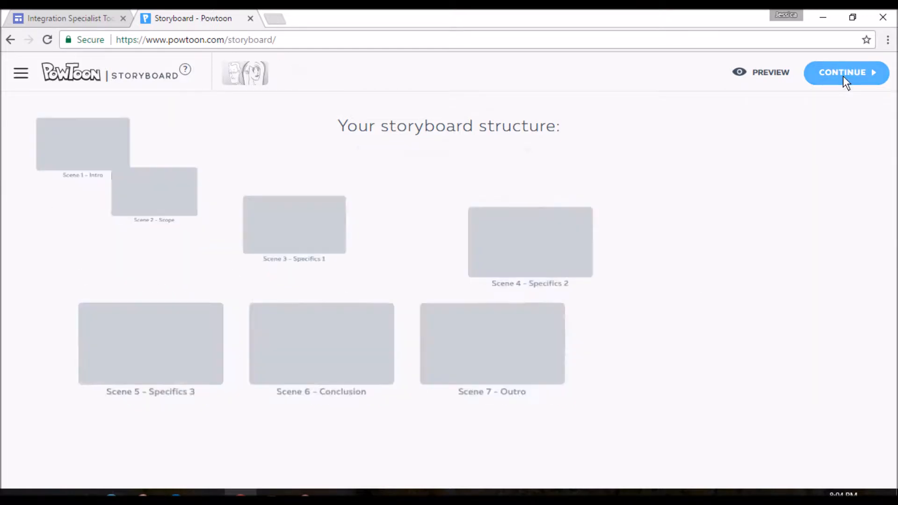
pyautogui.click(846, 72)
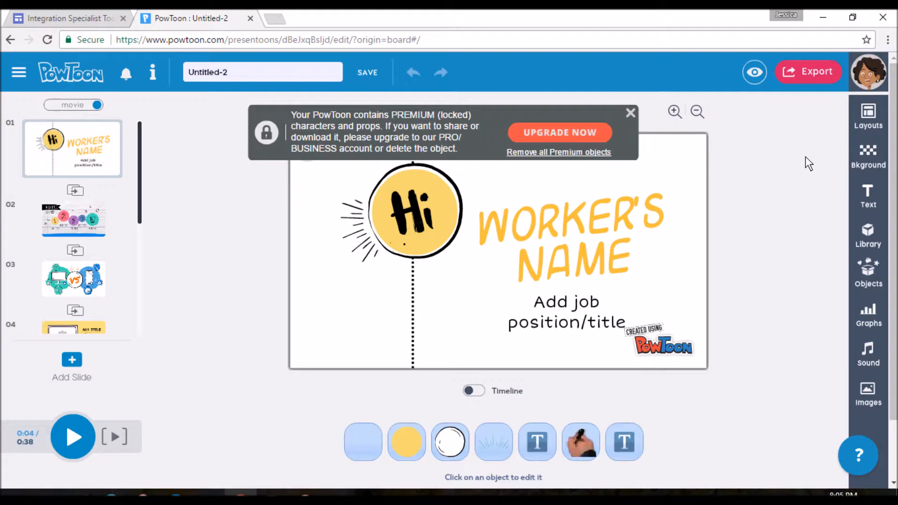
pyautogui.moveTo(574, 166)
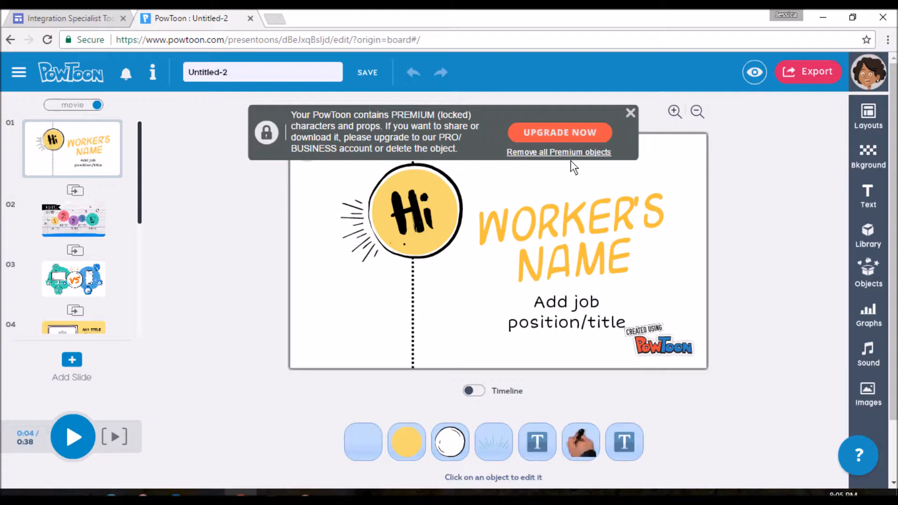
# Dismiss the premium objects warning, check the slide 1-2 transition choices and return to slide 1.
pyautogui.click(630, 112)
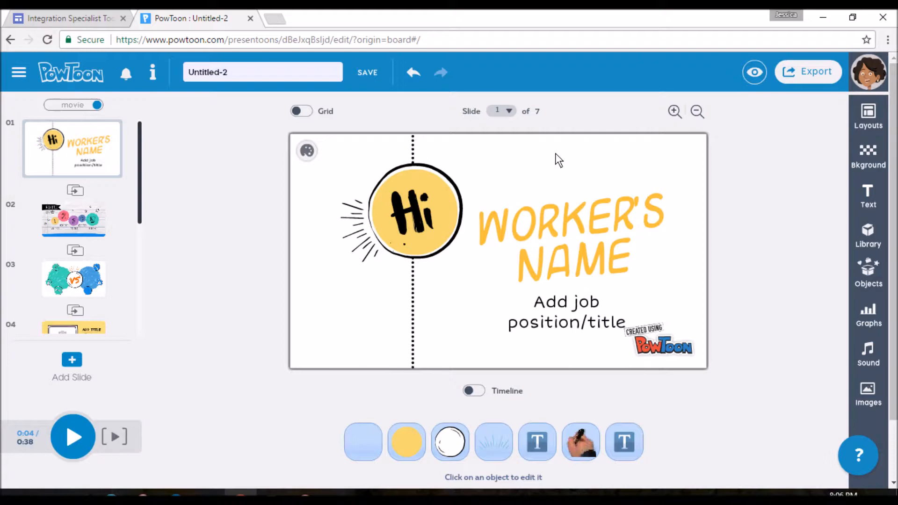
pyautogui.moveTo(152, 178)
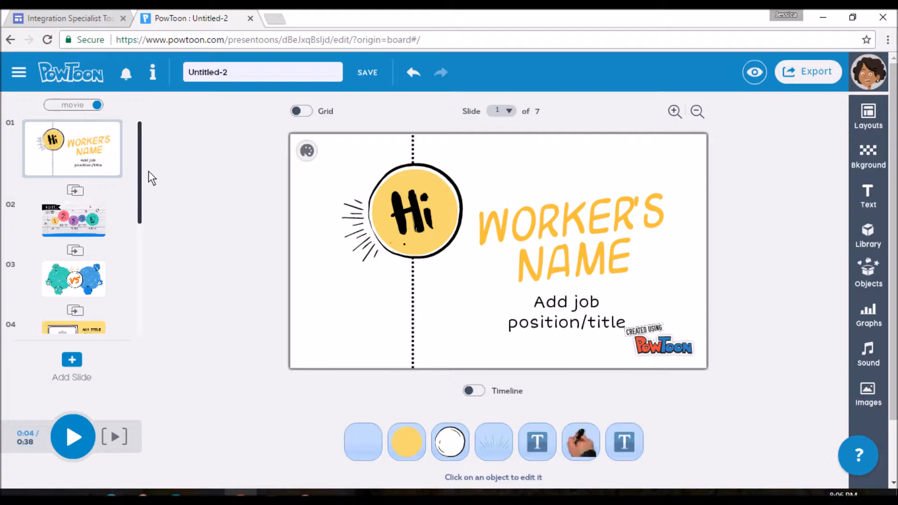
pyautogui.click(75, 190)
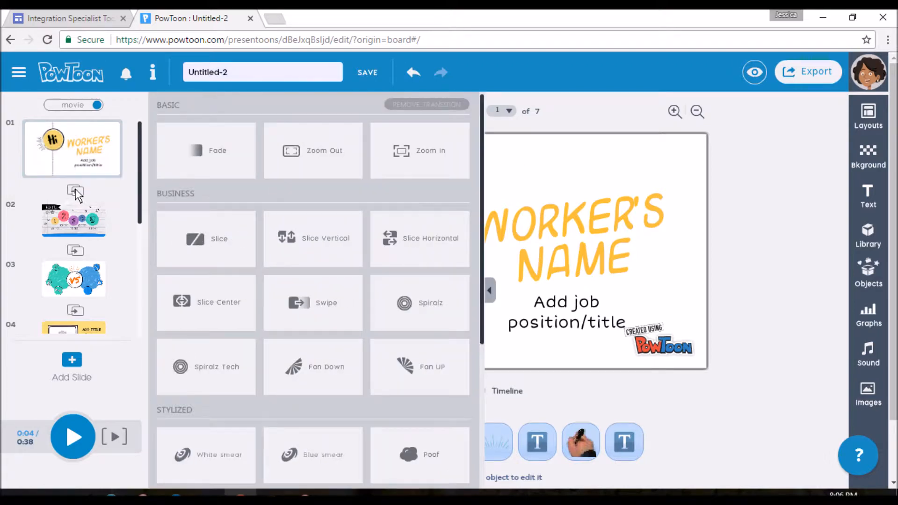
pyautogui.moveTo(484, 184)
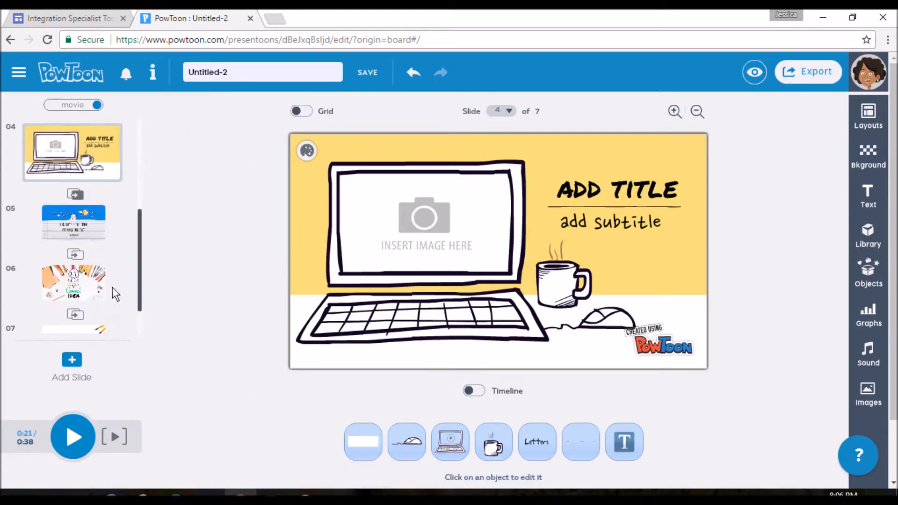
pyautogui.click(72, 149)
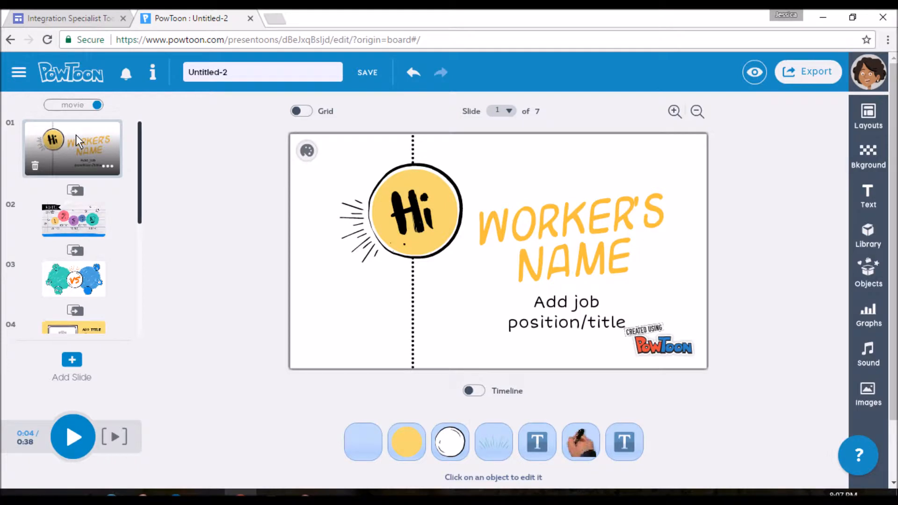
pyautogui.moveTo(143, 77)
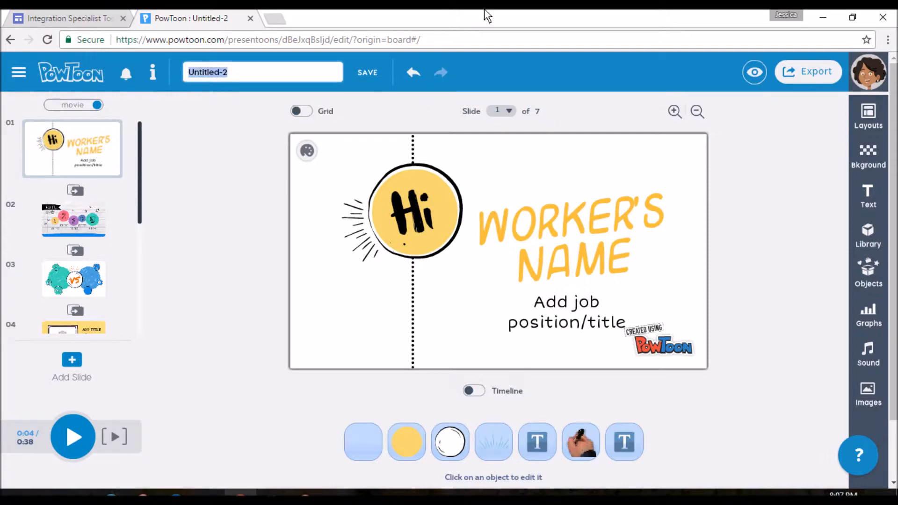
# Name the project Future!! and rewrite the WORKER'S NAME heading as THE FUTURE TENSE.
pyautogui.write('Future!!')
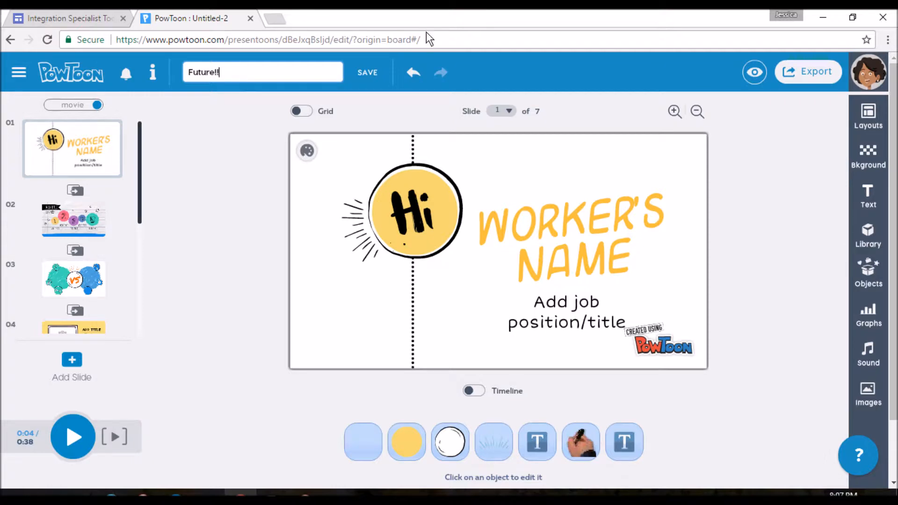
pyautogui.click(569, 227)
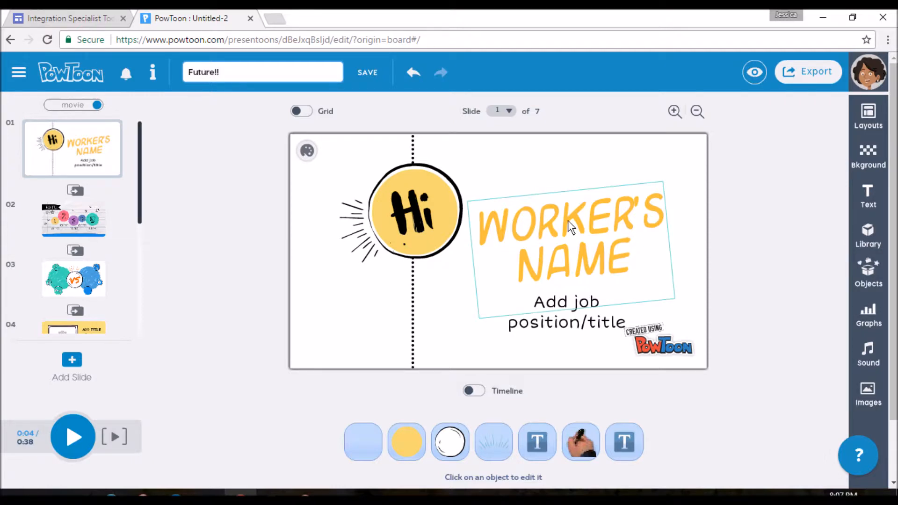
pyautogui.click(570, 223)
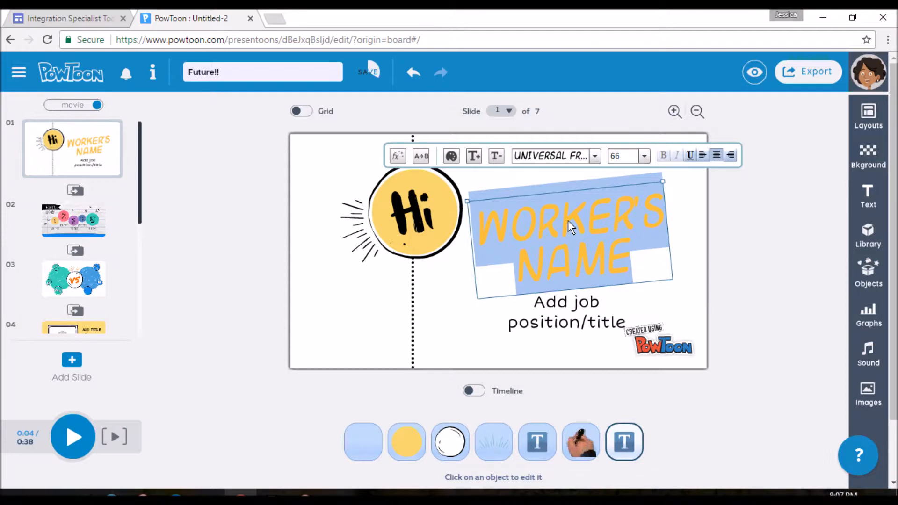
pyautogui.write('THE')
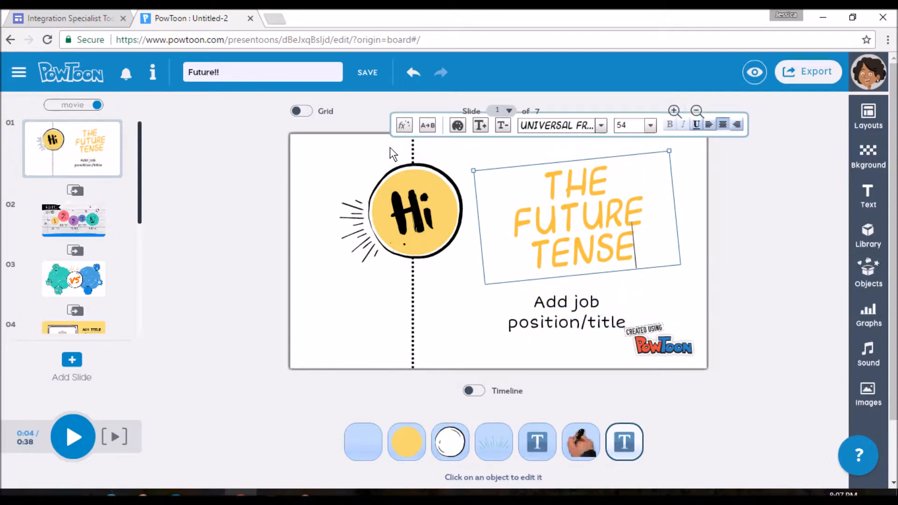
# Colour the heading text dark blue in the colour picker.
pyautogui.click(457, 125)
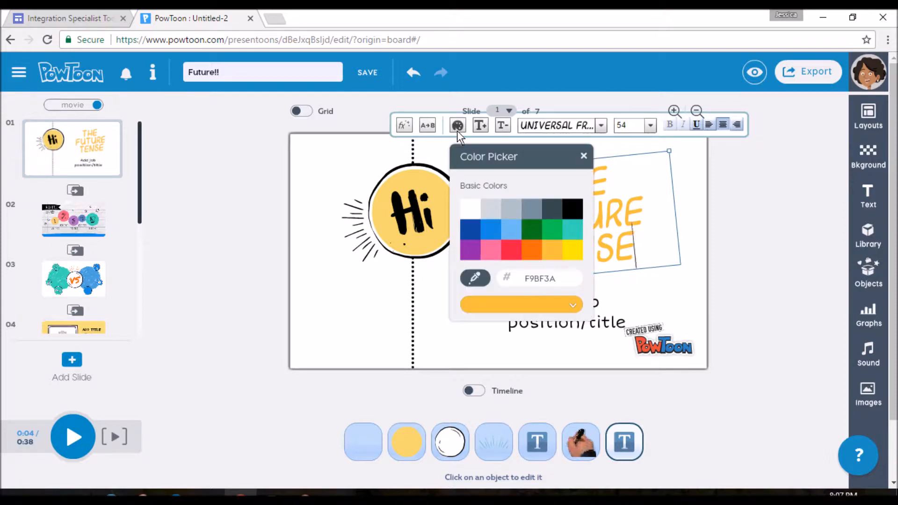
pyautogui.click(471, 229)
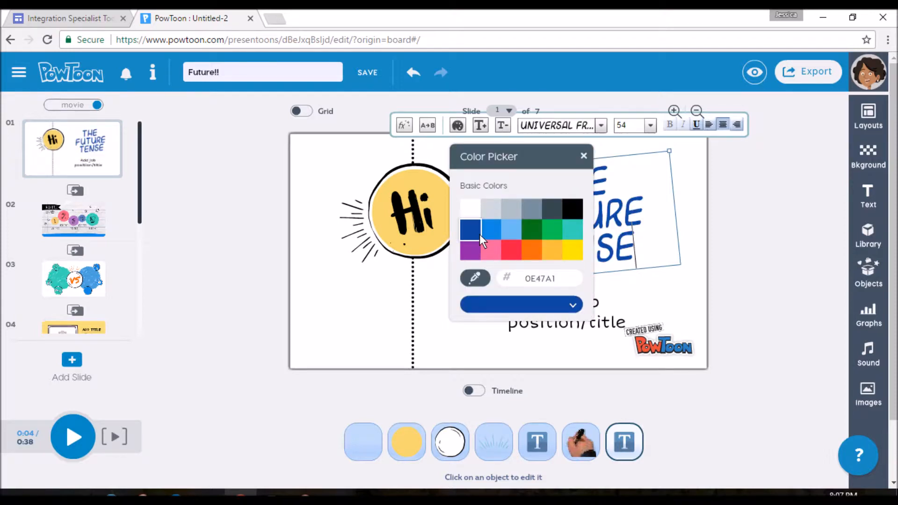
pyautogui.click(583, 156)
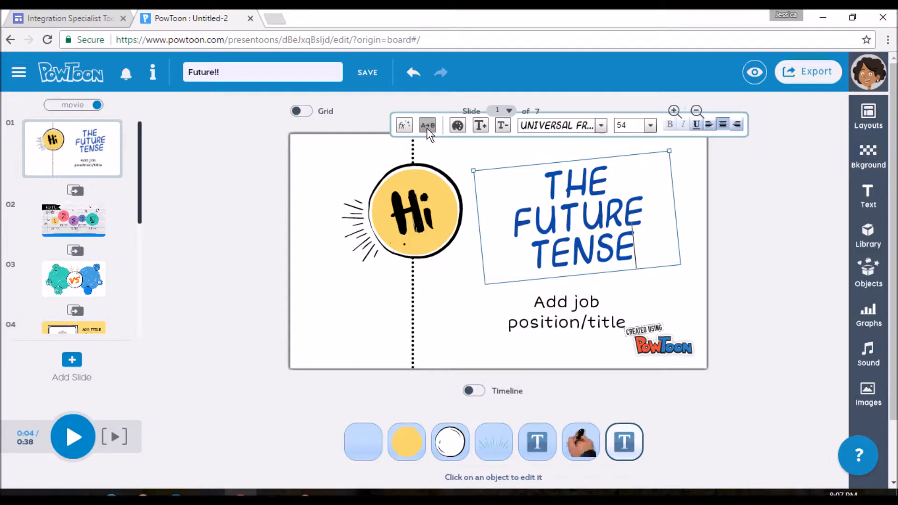
pyautogui.moveTo(404, 125)
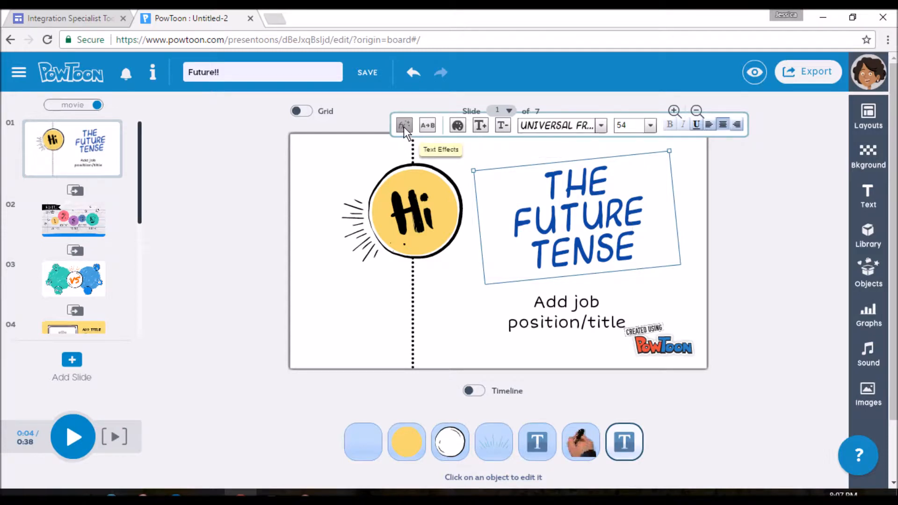
# Apply the Words fading text effect to the heading and select the job position subtitle.
pyautogui.click(404, 124)
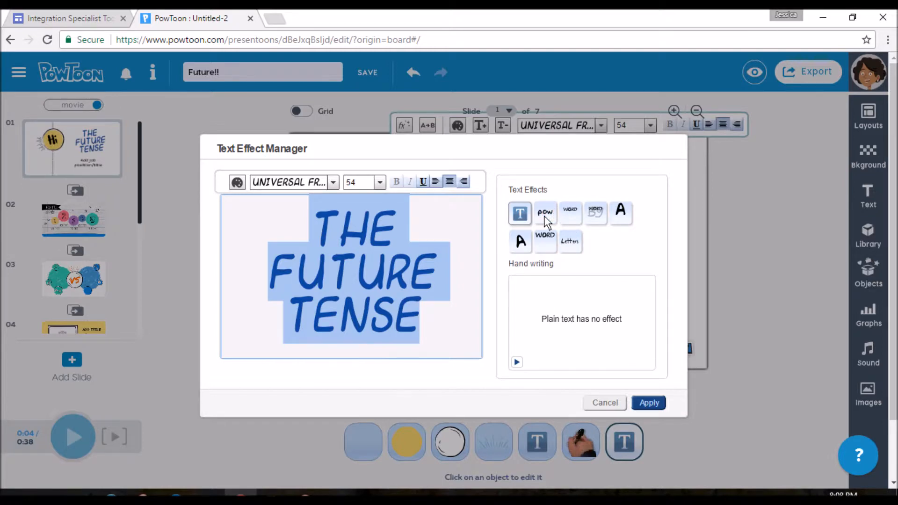
pyautogui.moveTo(544, 241)
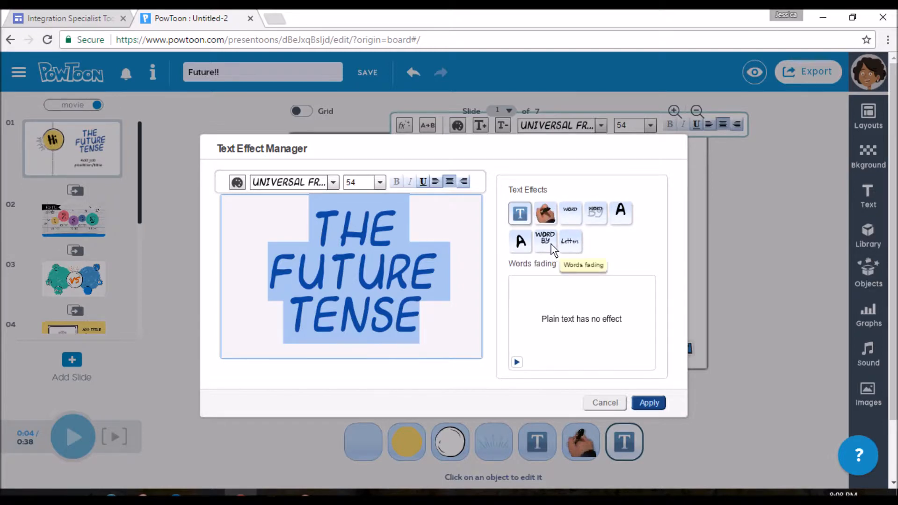
pyautogui.click(544, 241)
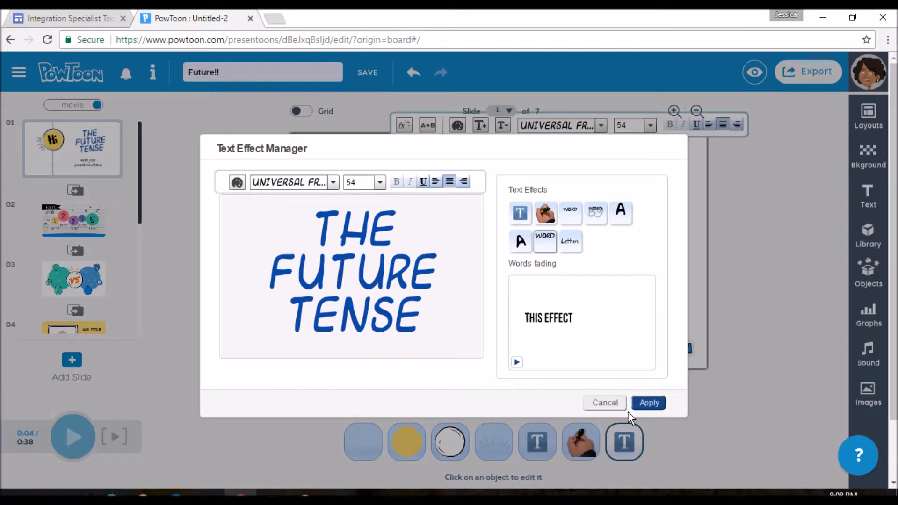
pyautogui.click(648, 403)
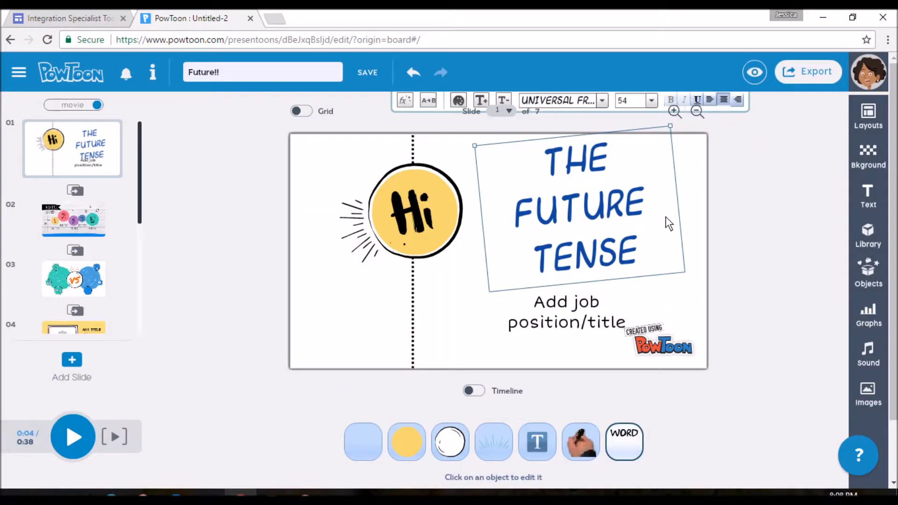
pyautogui.click(566, 312)
pyautogui.write('Future future future')
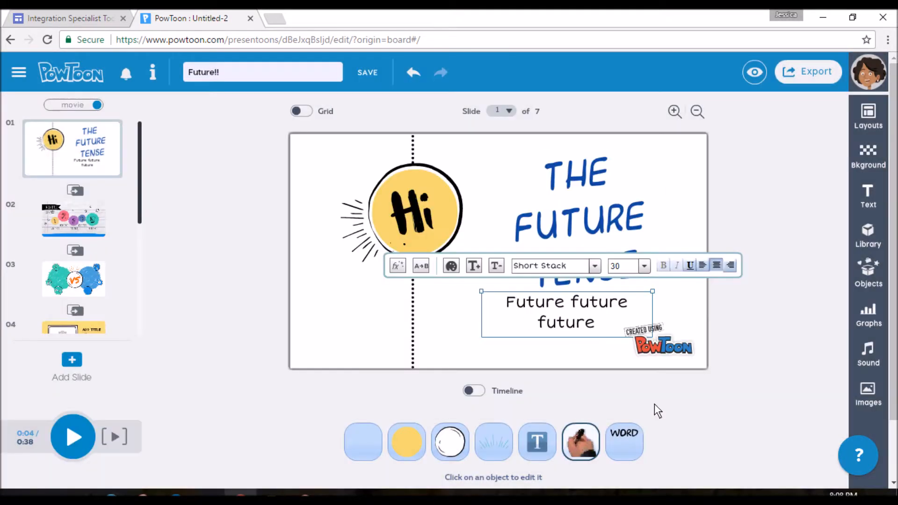
pyautogui.moveTo(541, 367)
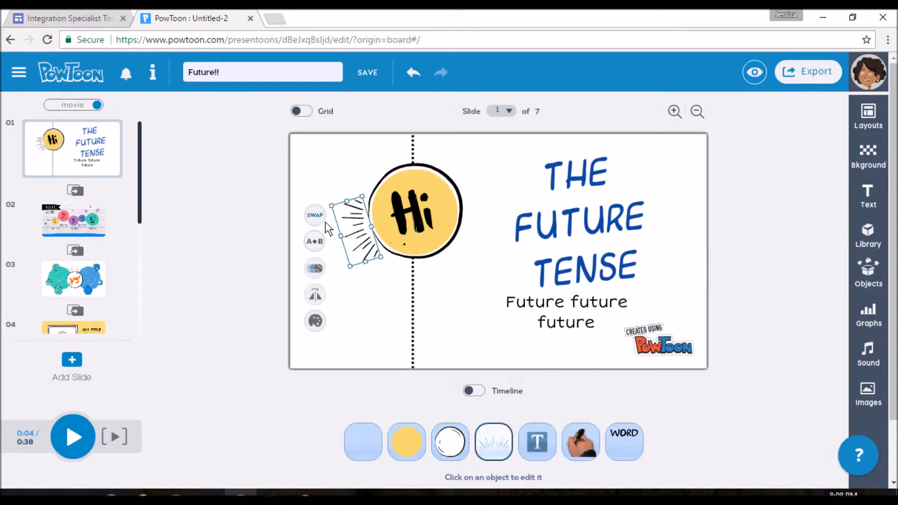
pyautogui.moveTo(315, 270)
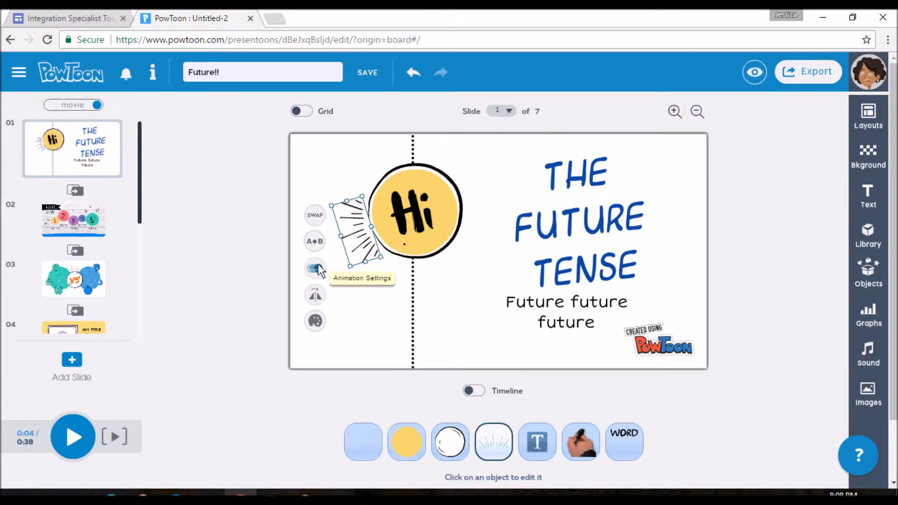
# Set the rays beside Hi to play in a loop, leaving their colour unchanged.
pyautogui.click(314, 270)
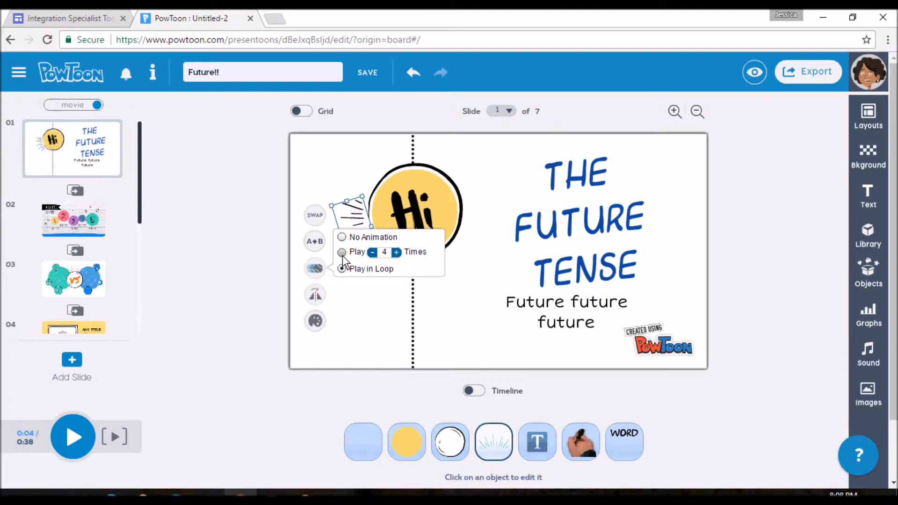
pyautogui.click(342, 268)
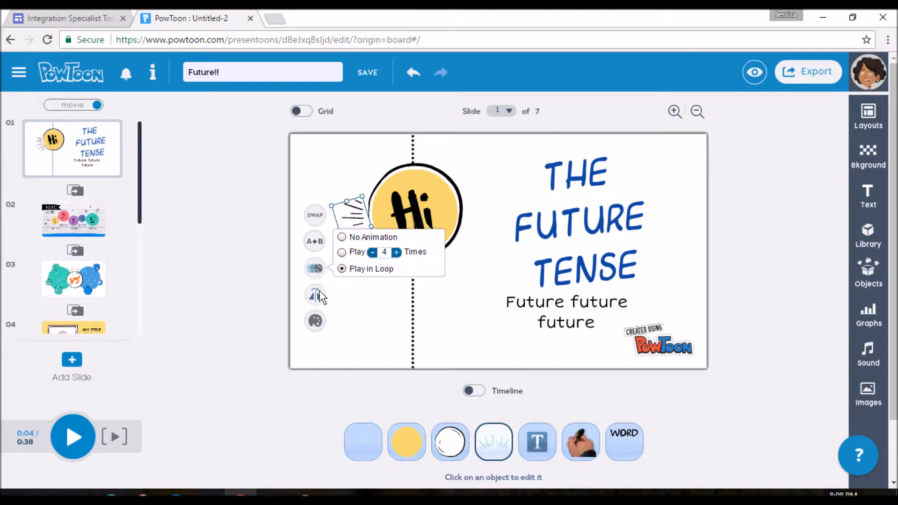
pyautogui.click(314, 321)
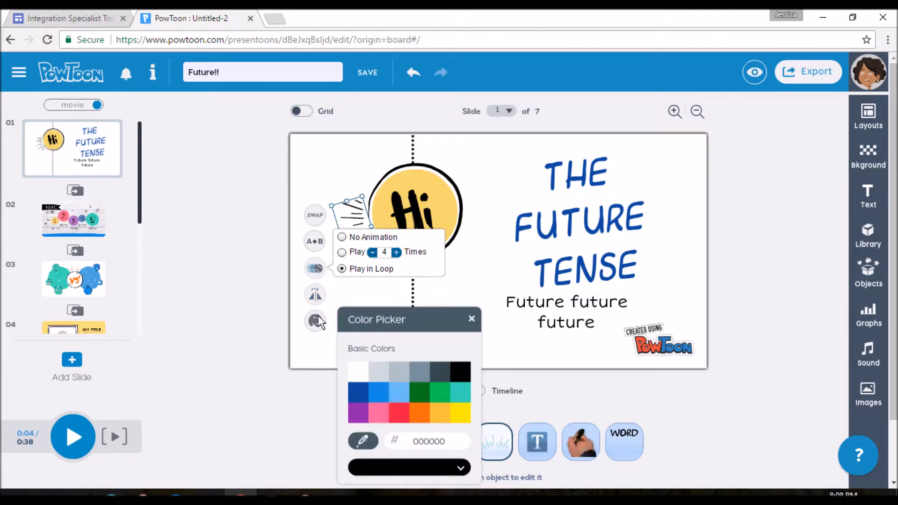
pyautogui.click(471, 318)
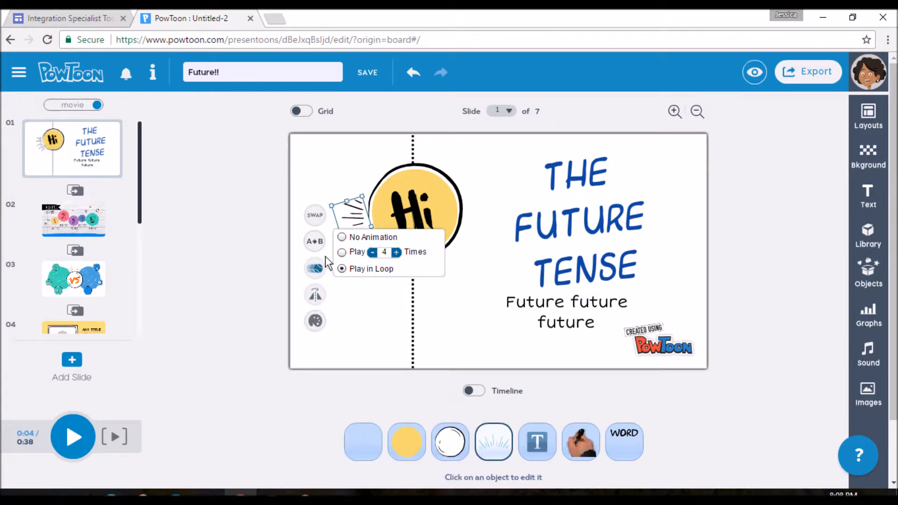
pyautogui.click(314, 320)
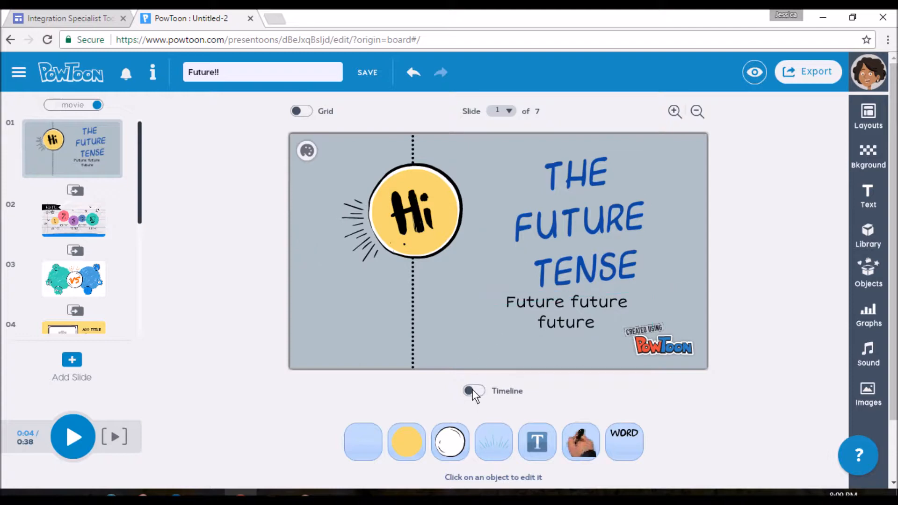
# Dismiss the tips popup, move the title's timeline entrance to the 0s slide start and preview it.
pyautogui.click(474, 391)
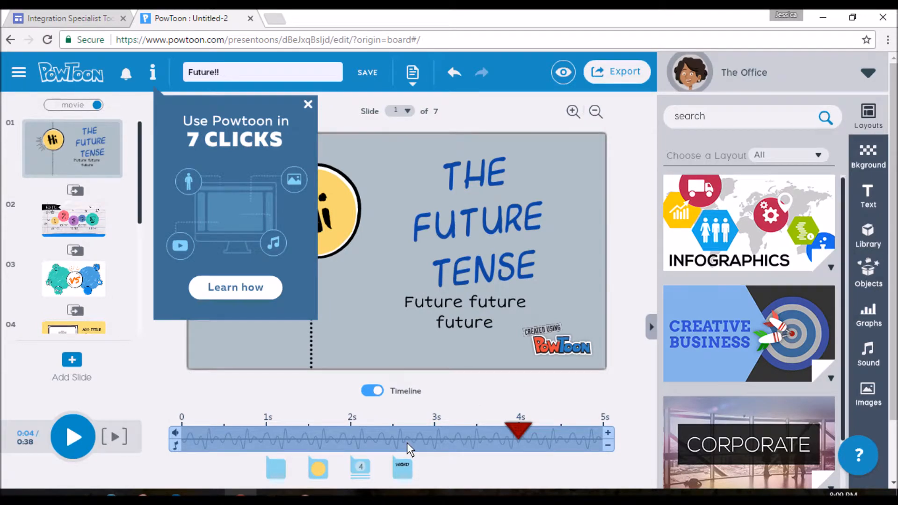
pyautogui.moveTo(302, 306)
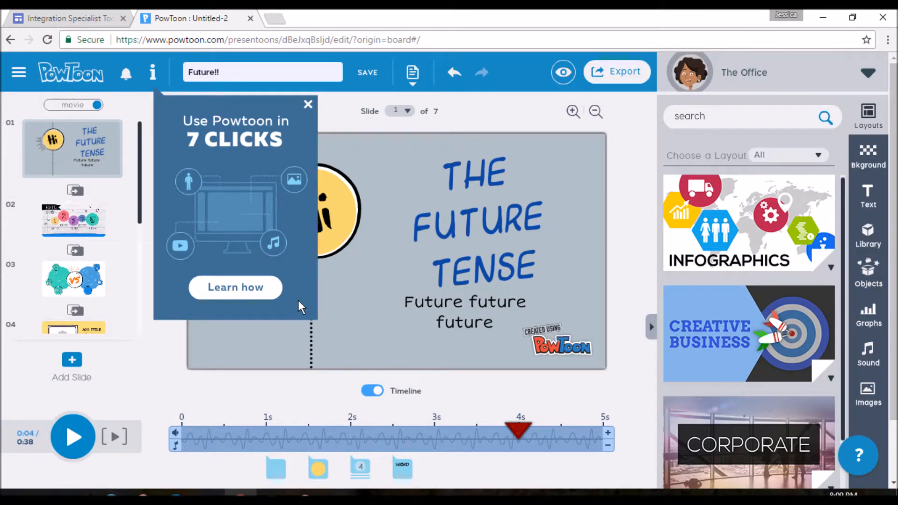
pyautogui.moveTo(223, 102)
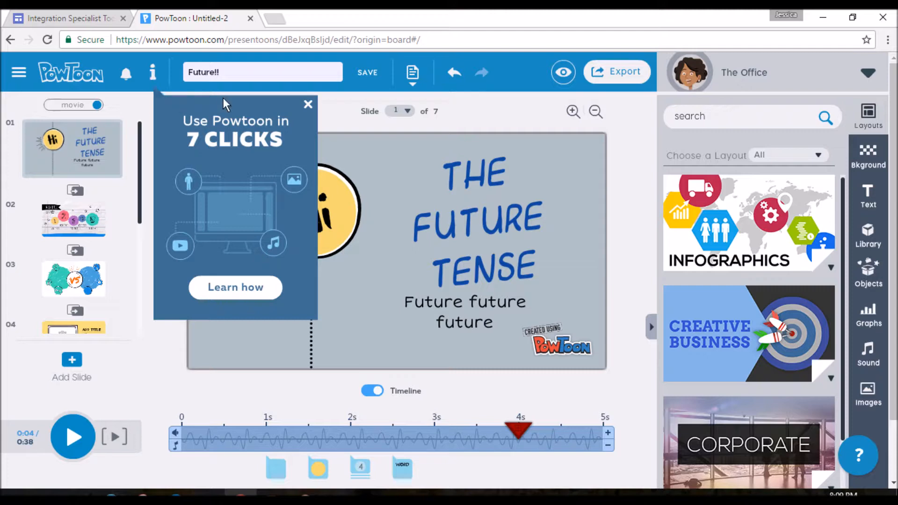
pyautogui.click(308, 104)
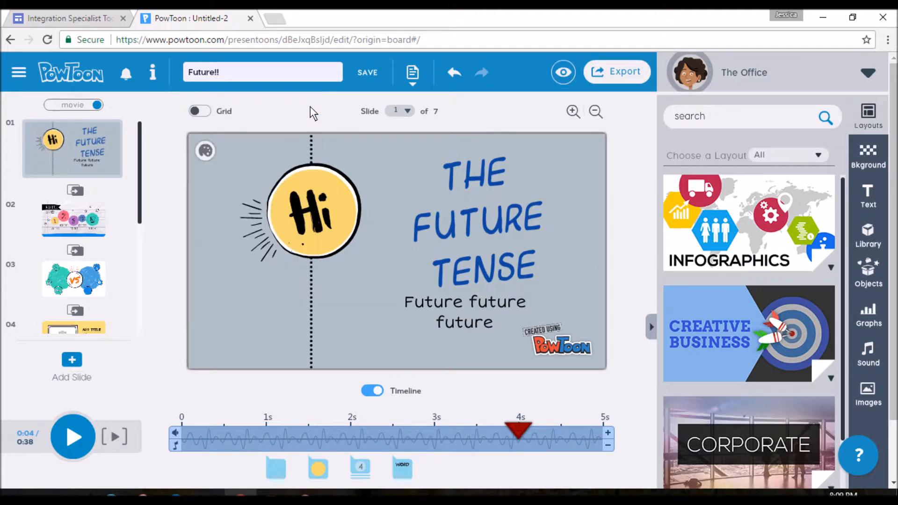
pyautogui.moveTo(593, 374)
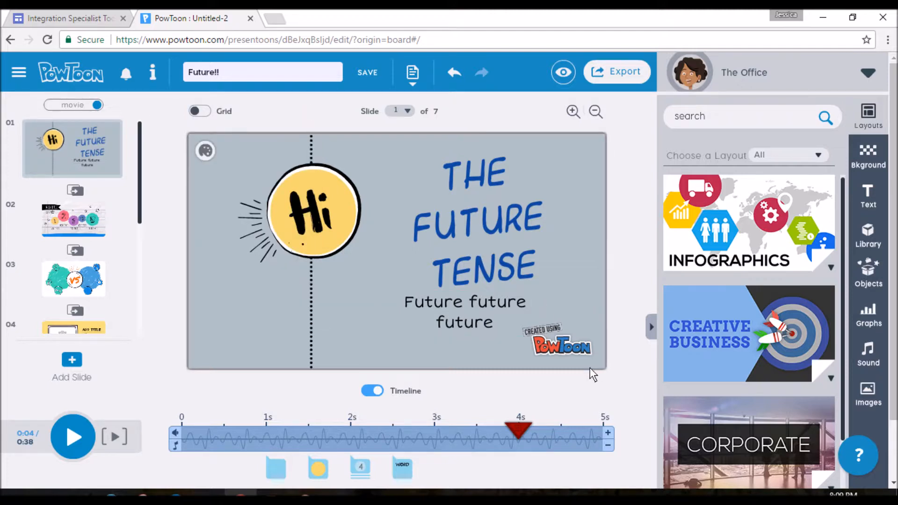
pyautogui.moveTo(355, 444)
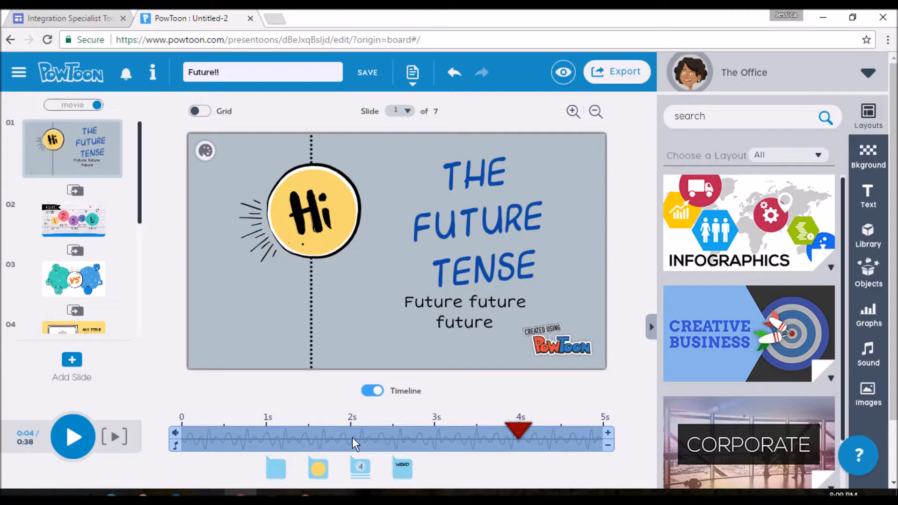
pyautogui.moveTo(402, 467)
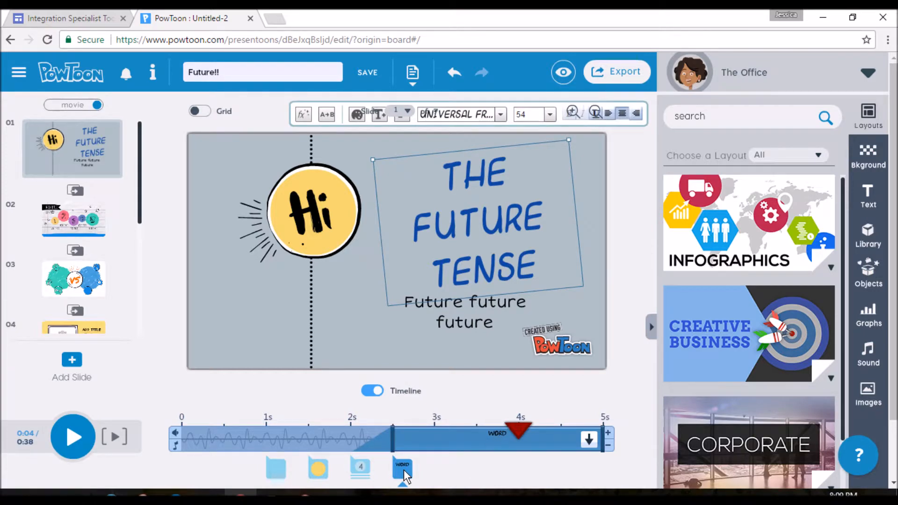
pyautogui.moveTo(426, 406)
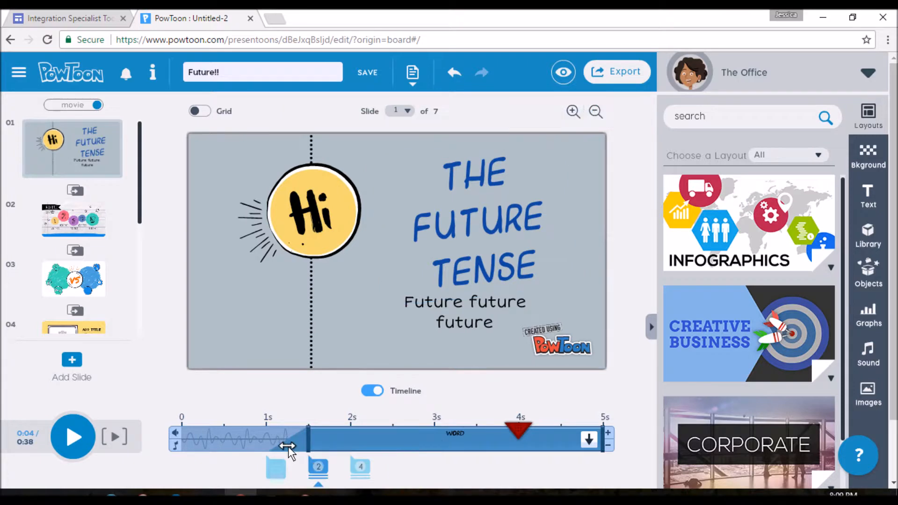
pyautogui.click(475, 220)
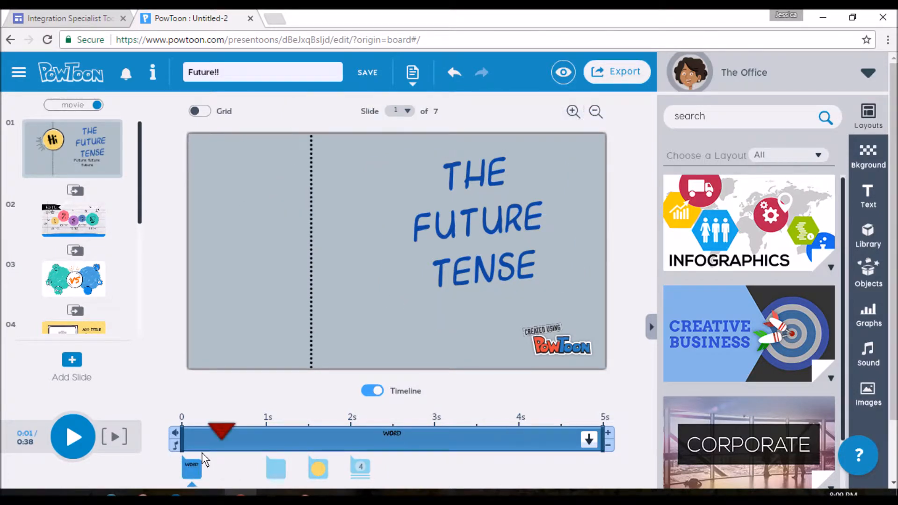
pyautogui.click(478, 220)
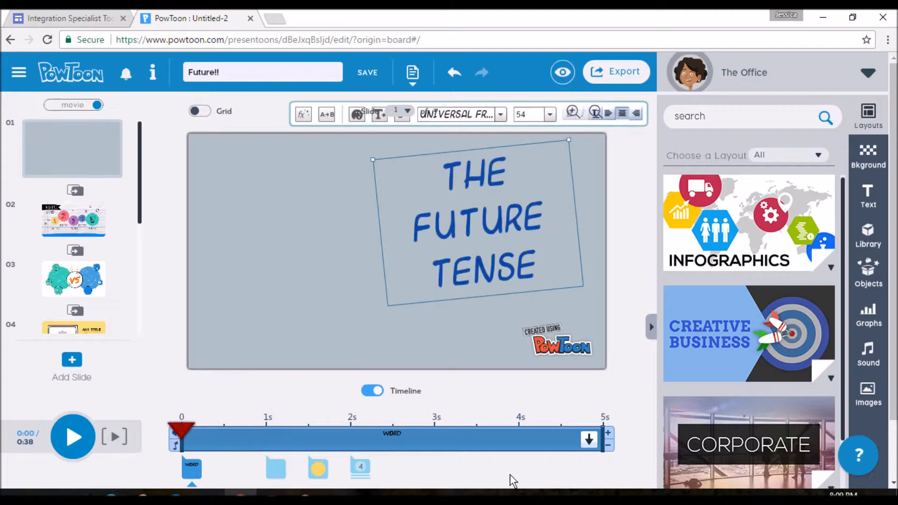
pyautogui.moveTo(86, 457)
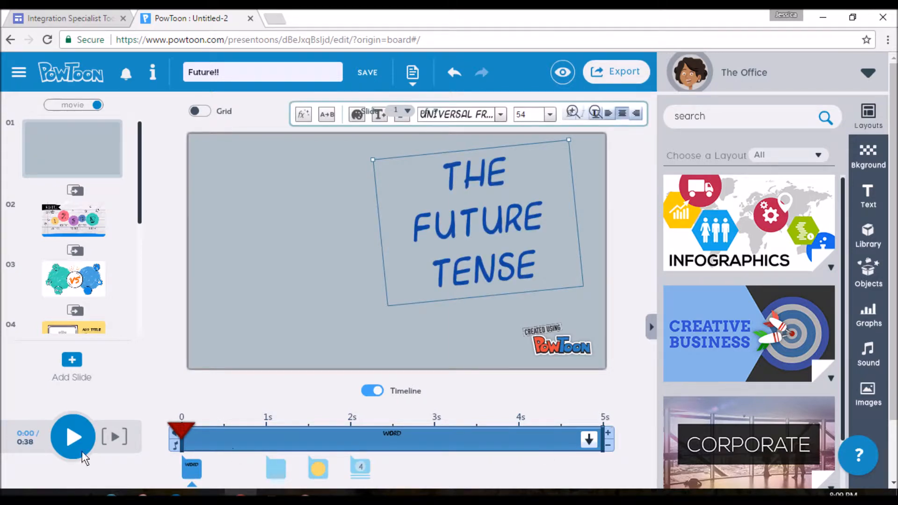
pyautogui.click(73, 436)
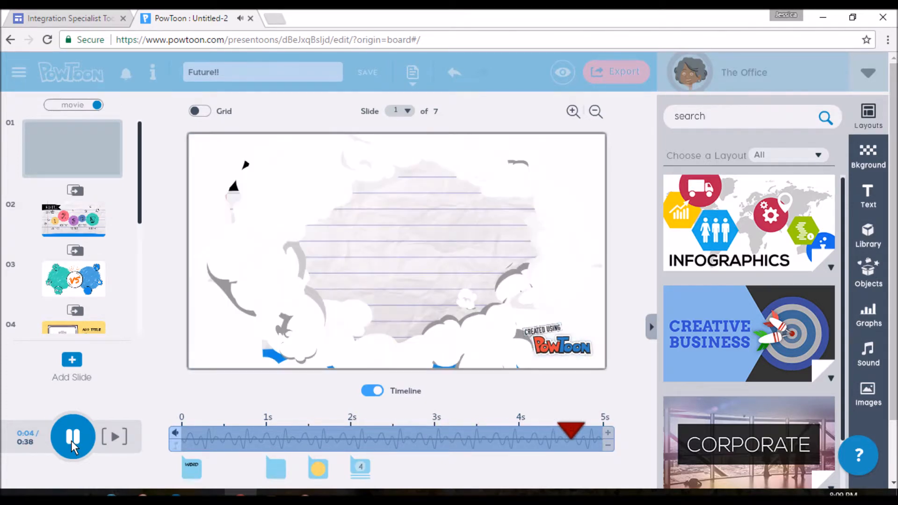
# Stop the slide 1 preview and open the second slide.
pyautogui.click(73, 437)
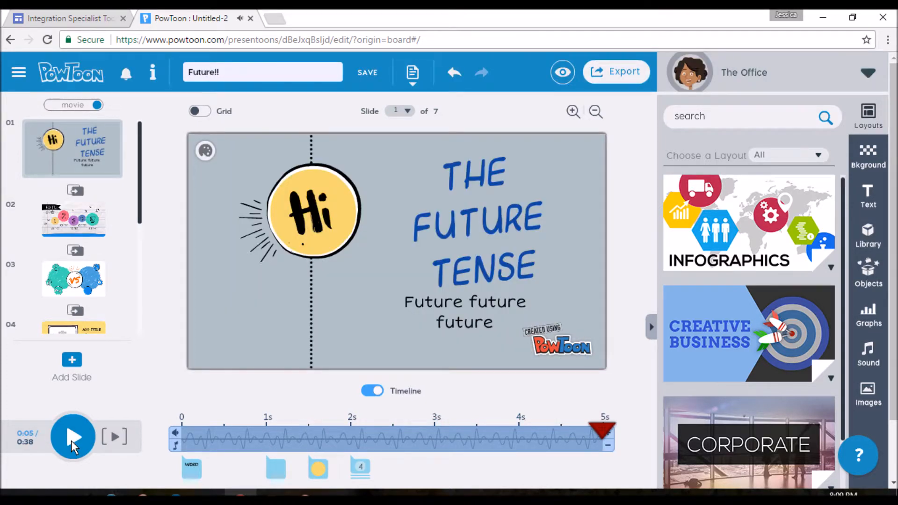
pyautogui.moveTo(77, 234)
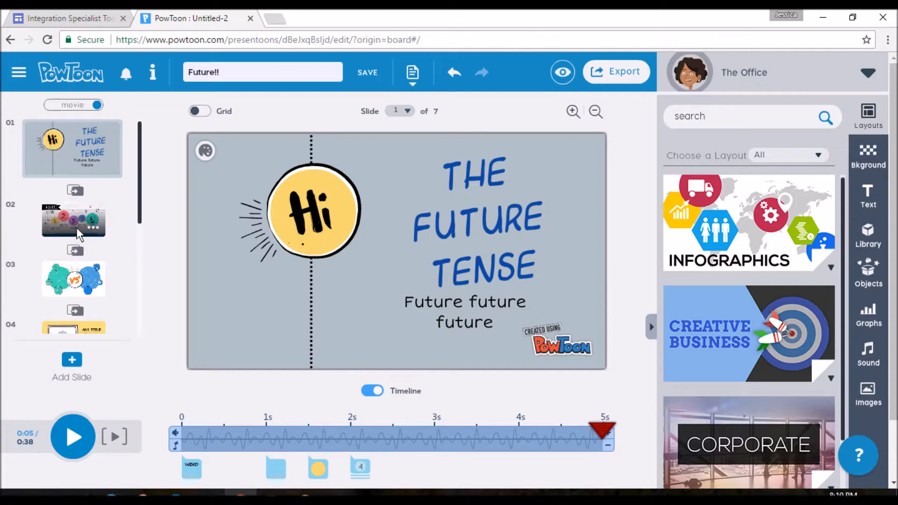
pyautogui.click(73, 221)
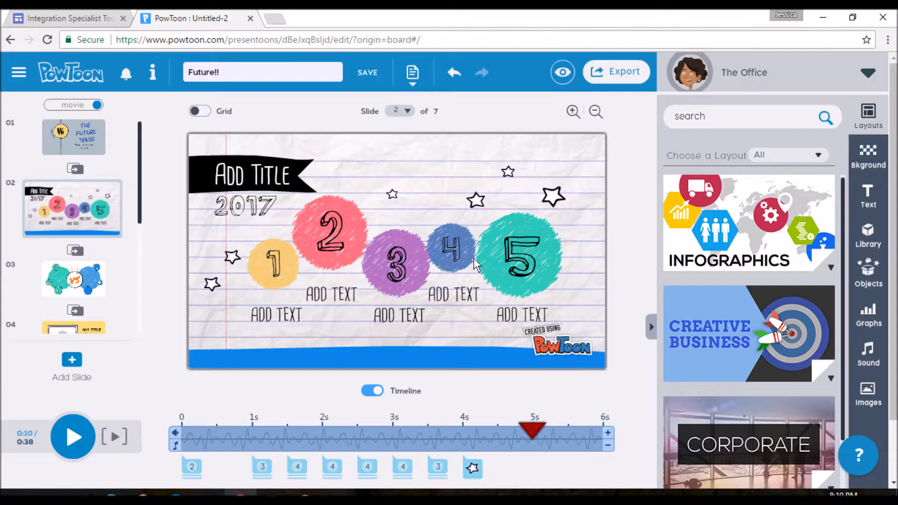
# Remove the fifth circle, colour the fourth label teal and select the title to replace it with FUTURE.
pyautogui.click(518, 258)
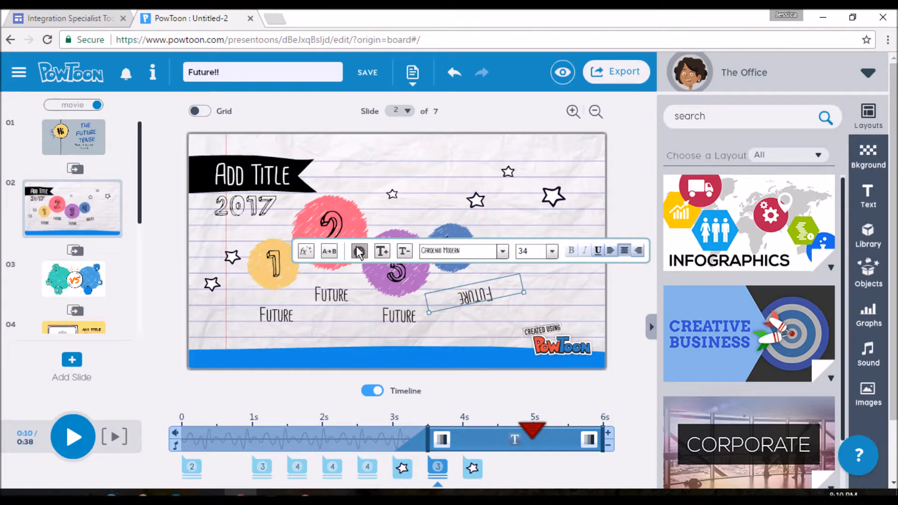
pyautogui.click(358, 251)
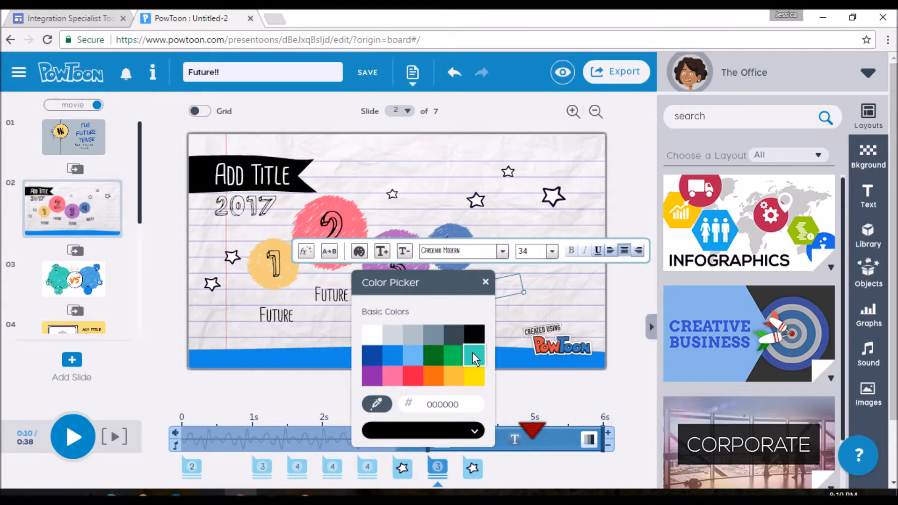
pyautogui.click(485, 281)
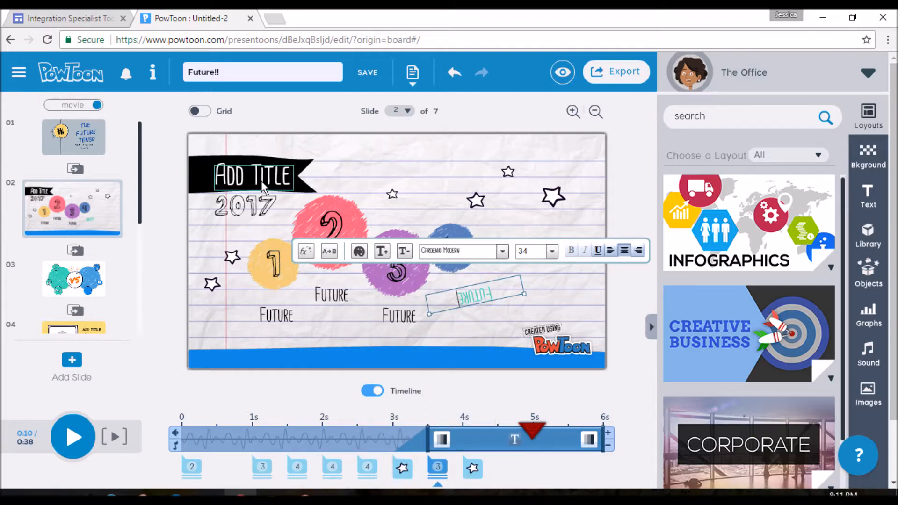
pyautogui.click(252, 177)
pyautogui.write('FUTURE')
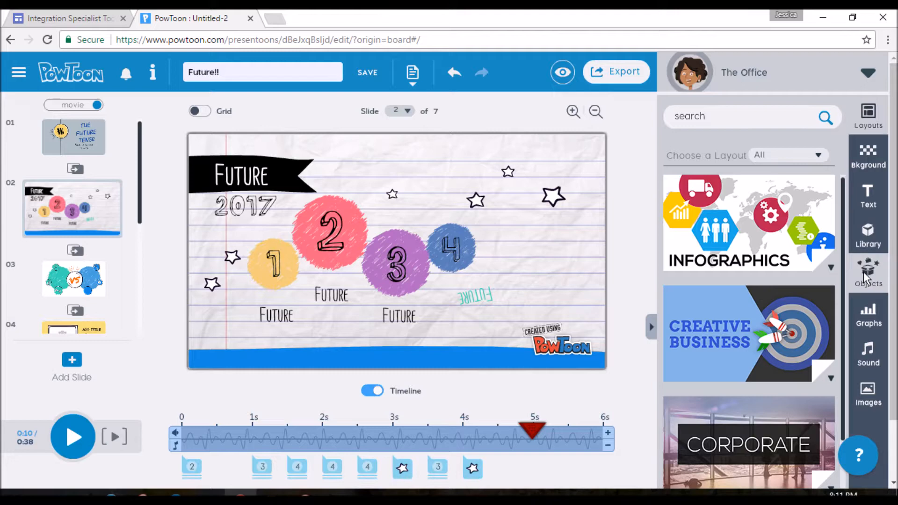
# Place a diamond from the Objects shapes collection to the right of circle 4 on slide 2.
pyautogui.click(868, 272)
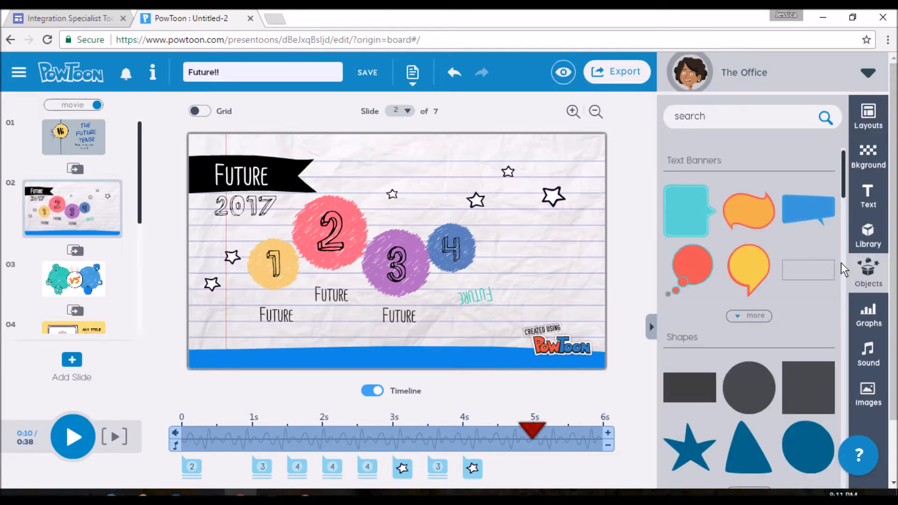
pyautogui.scroll(-3)
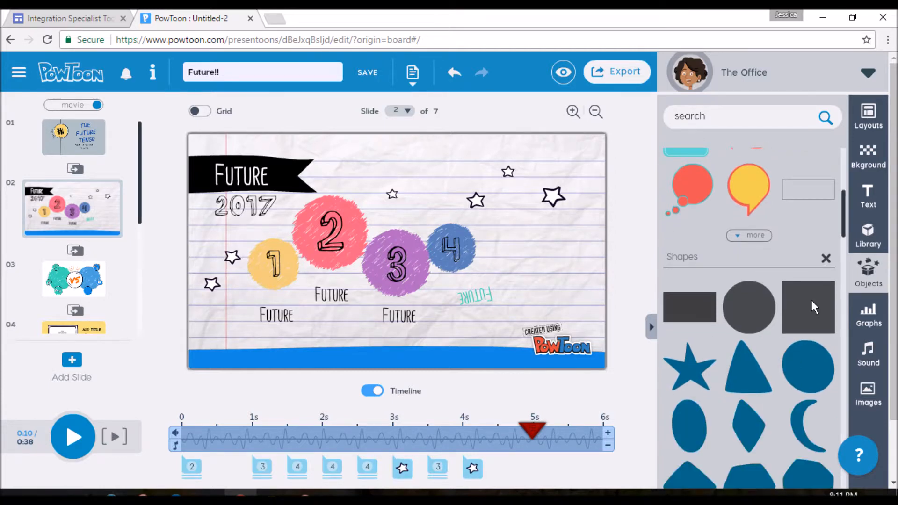
pyautogui.scroll(-3)
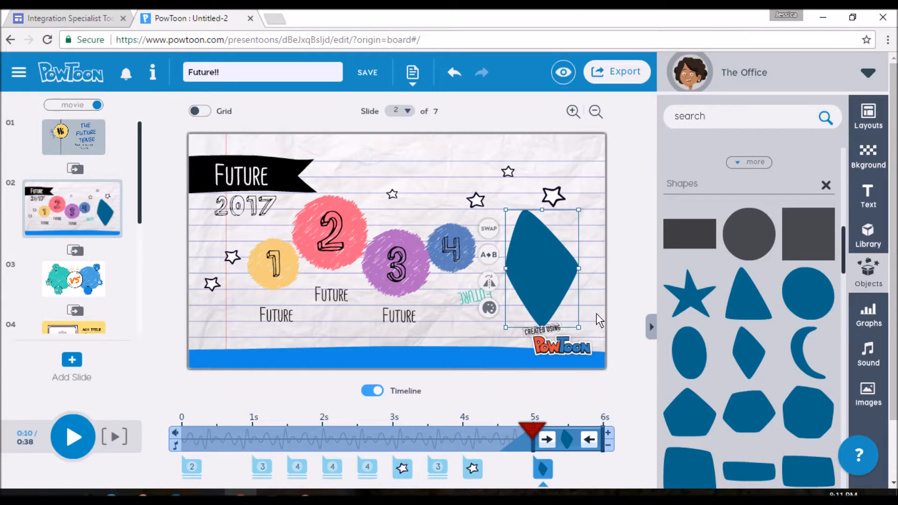
# Colour the new diamond pink via its colour picker.
pyautogui.click(489, 308)
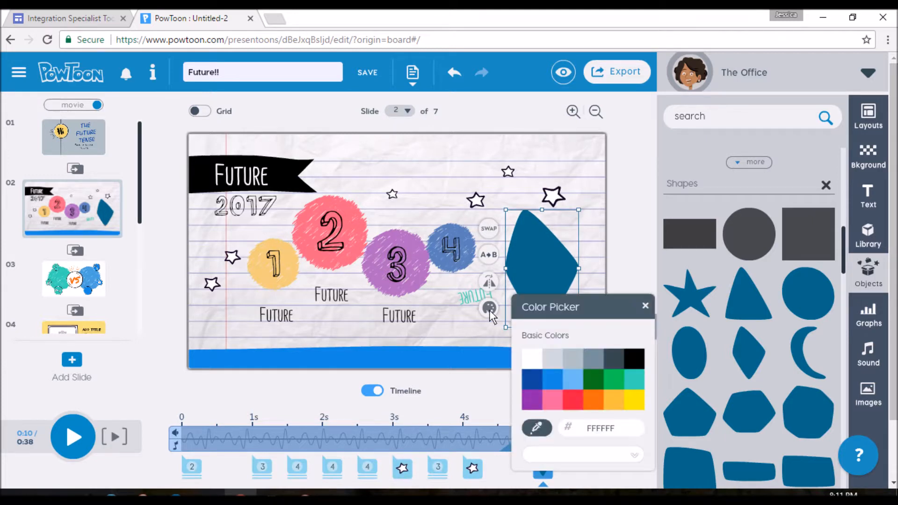
pyautogui.click(552, 398)
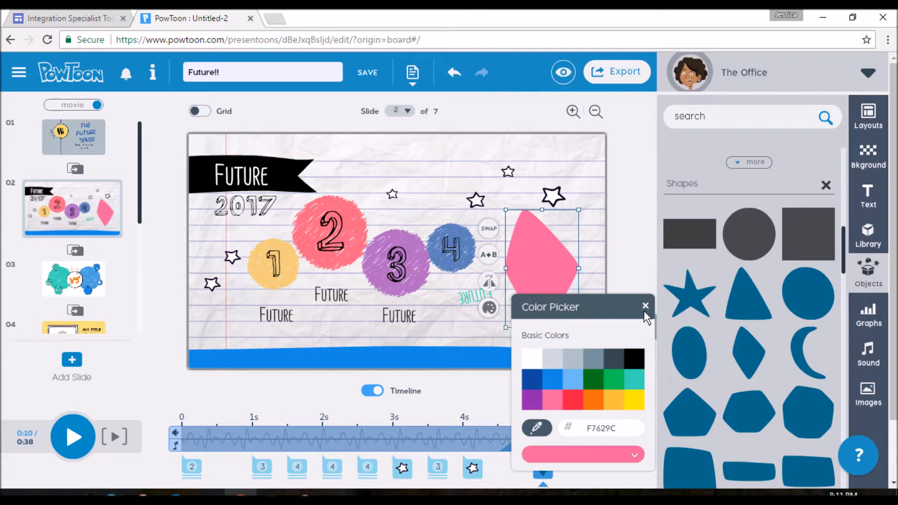
pyautogui.click(645, 306)
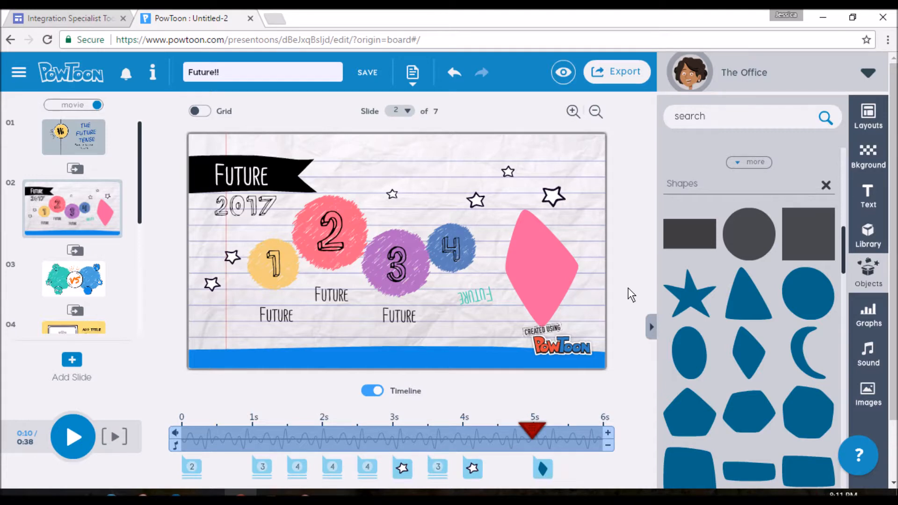
pyautogui.moveTo(868, 390)
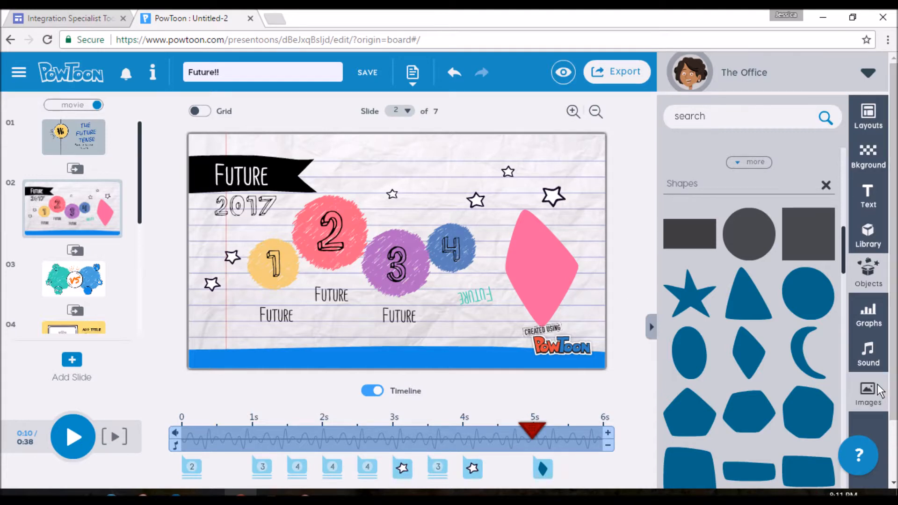
# Show the Images panel with upload, my images, image search and image holders.
pyautogui.click(868, 392)
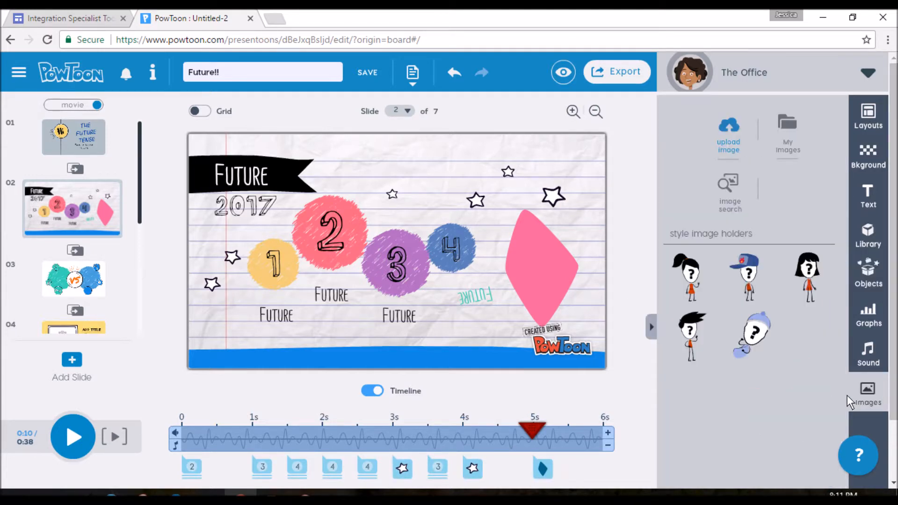
pyautogui.moveTo(710, 318)
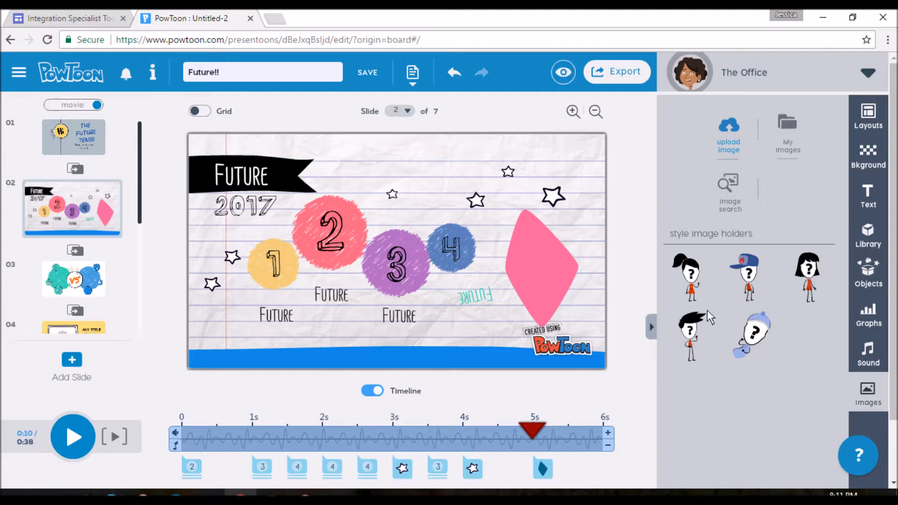
pyautogui.moveTo(779, 424)
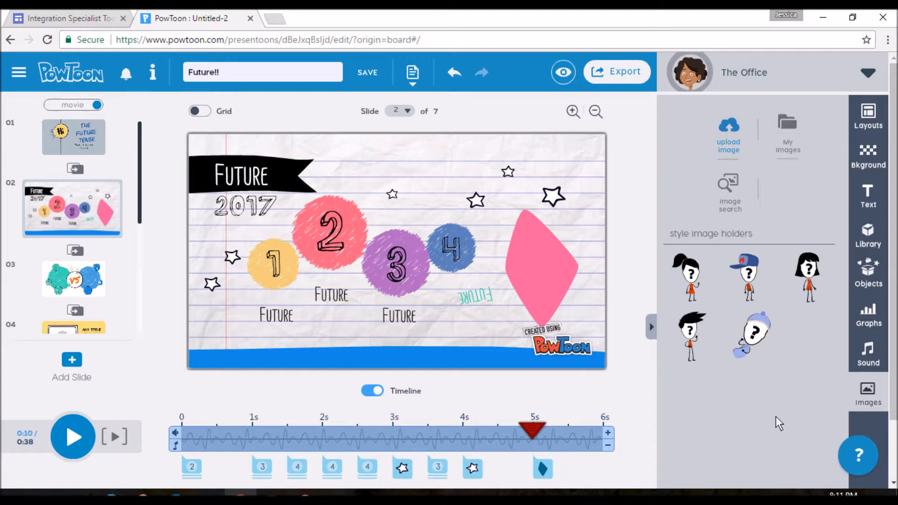
pyautogui.moveTo(729, 137)
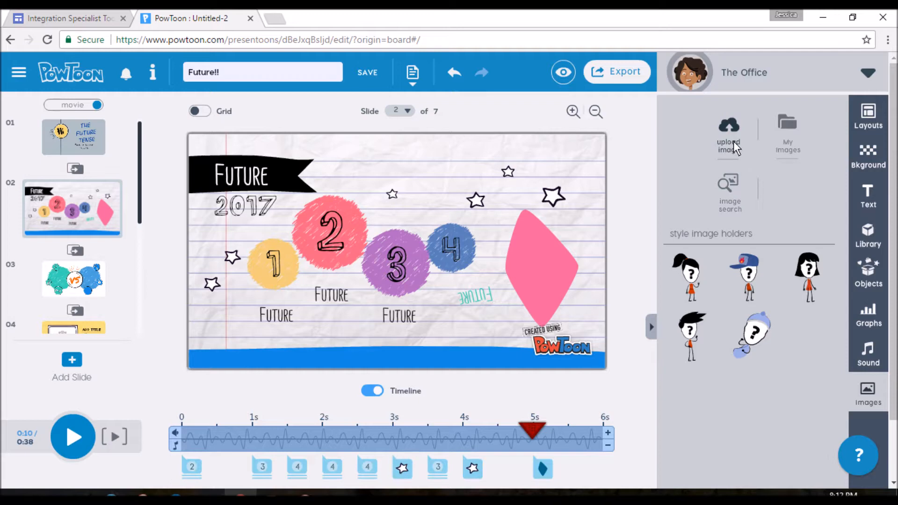
pyautogui.moveTo(729, 189)
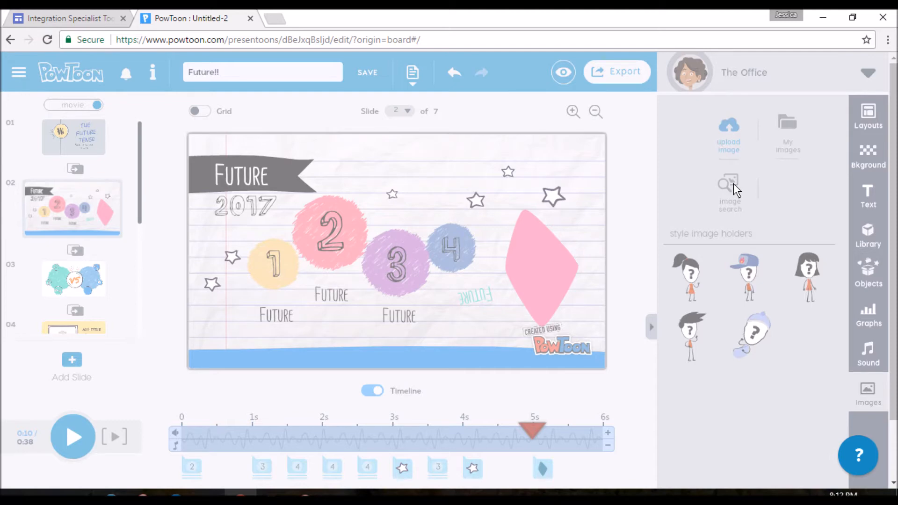
# Search online images for 'Beach ball'.
pyautogui.click(730, 192)
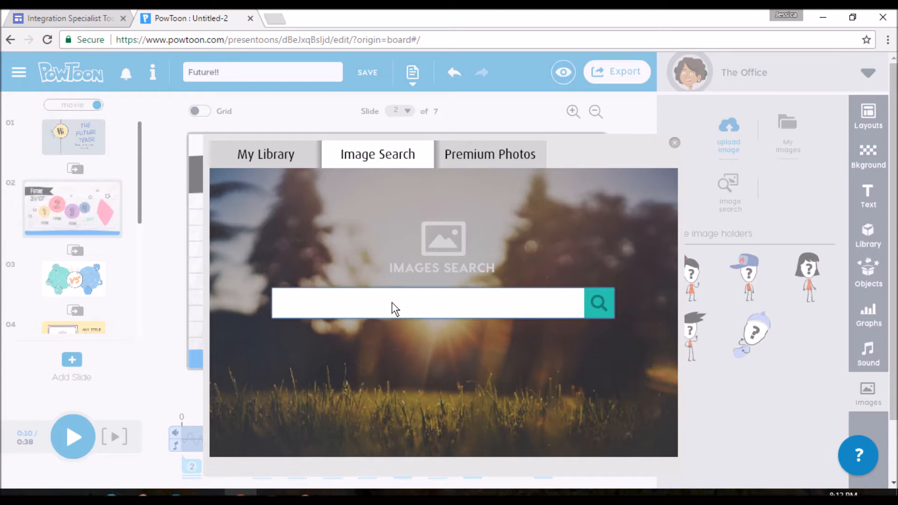
pyautogui.write('Beach ba')
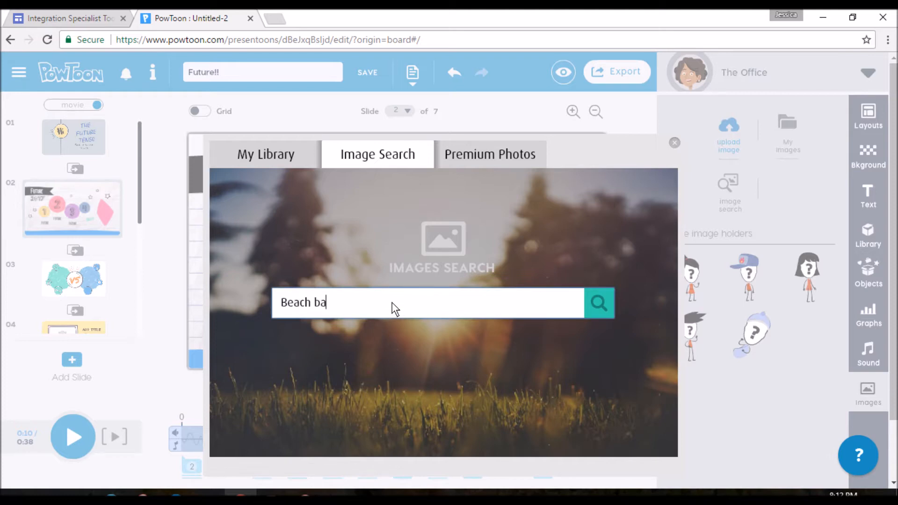
pyautogui.write('ll')
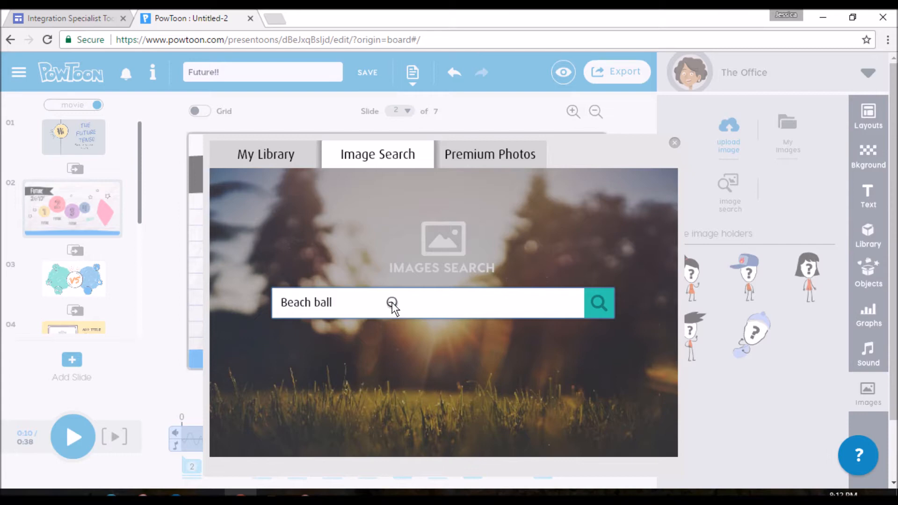
pyautogui.click(598, 303)
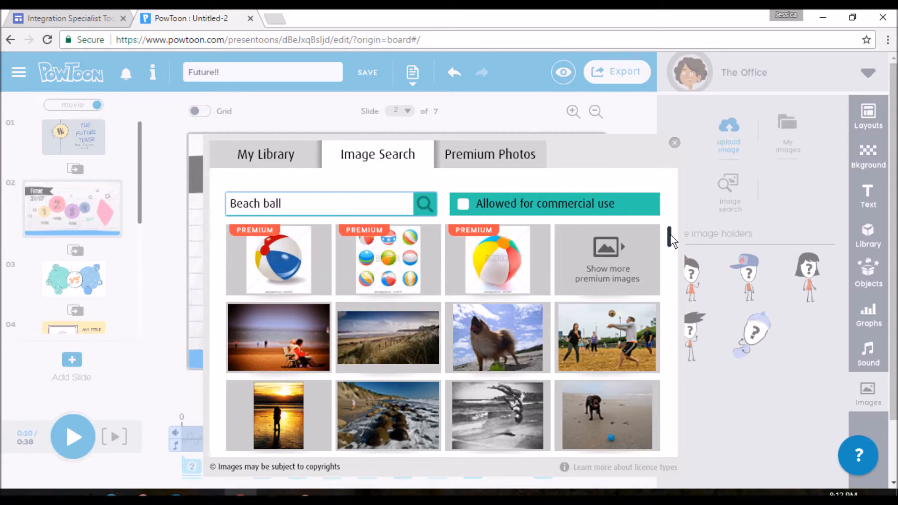
# Add the woman-with-beach-ball photo from the results onto slide 2.
pyautogui.scroll(-3)
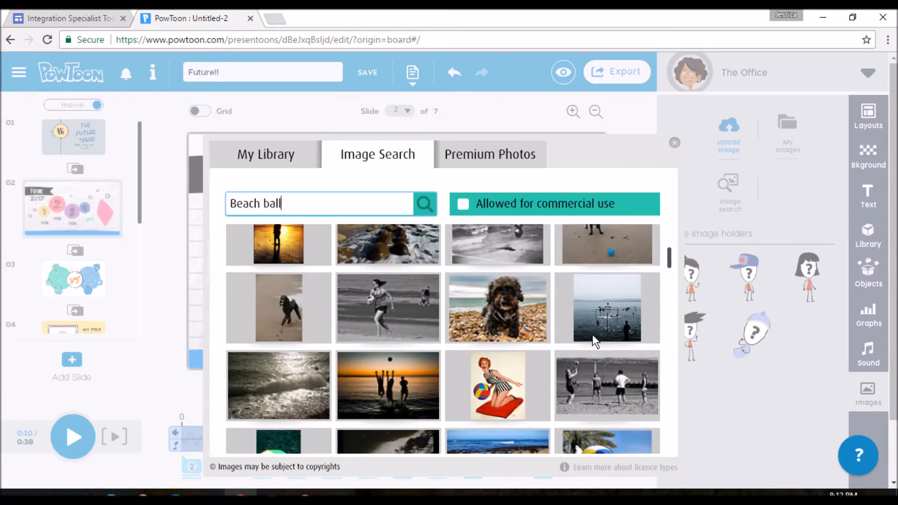
pyautogui.click(497, 386)
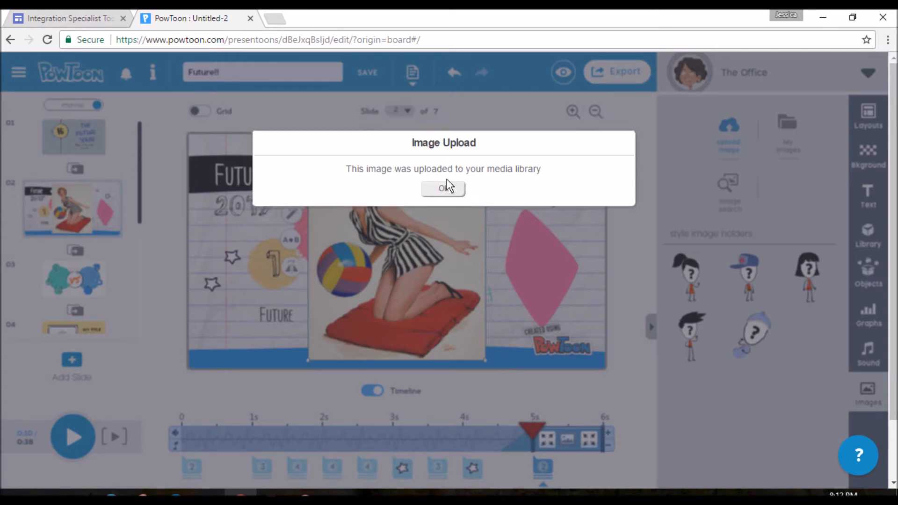
# Dismiss the Image Upload notice and return to slide 1, The Future Tense.
pyautogui.click(443, 188)
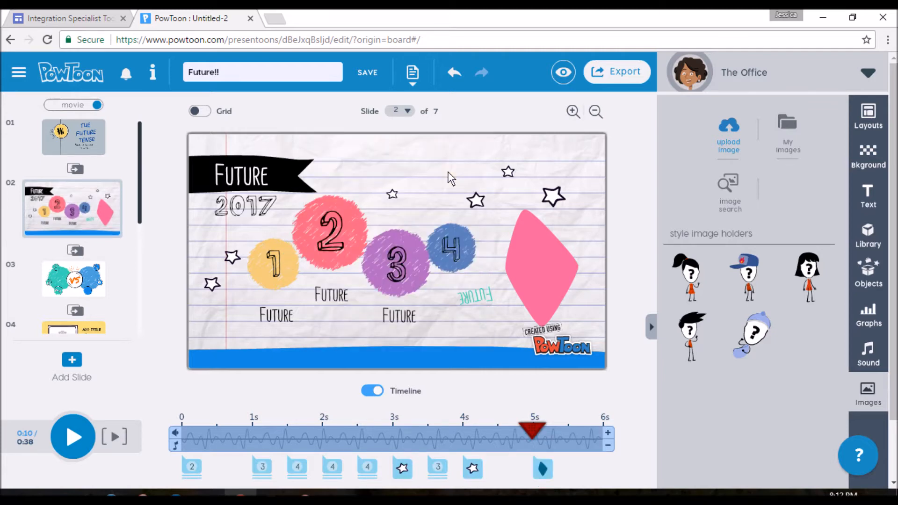
pyautogui.click(73, 146)
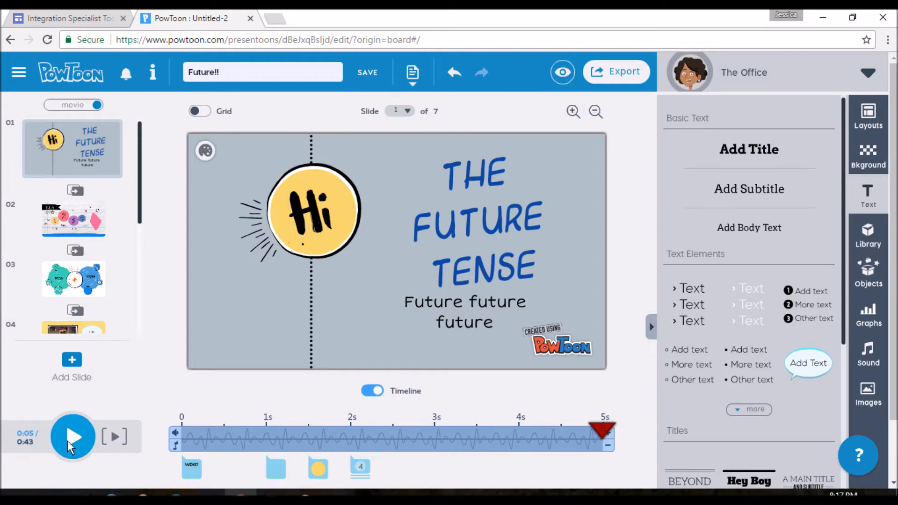
# Play the presentation from slide 1 through to the final slide 7.
pyautogui.click(73, 437)
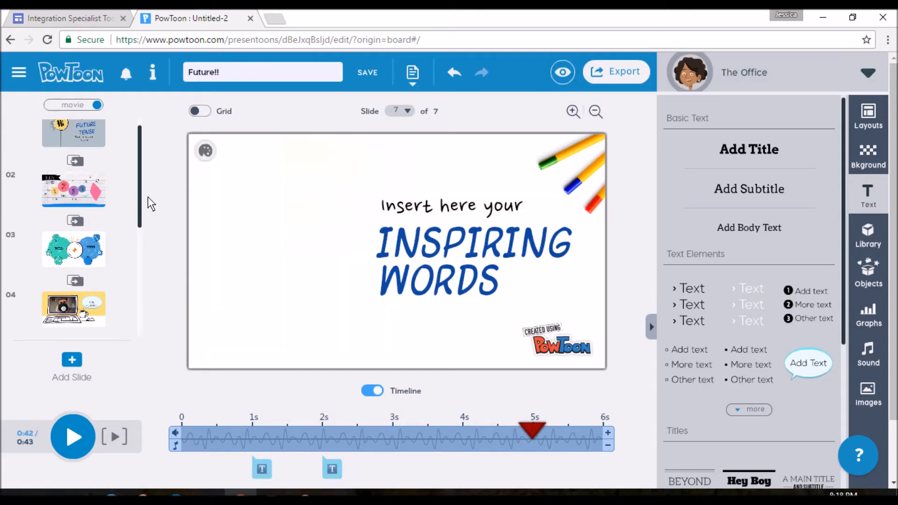
pyautogui.moveTo(616, 71)
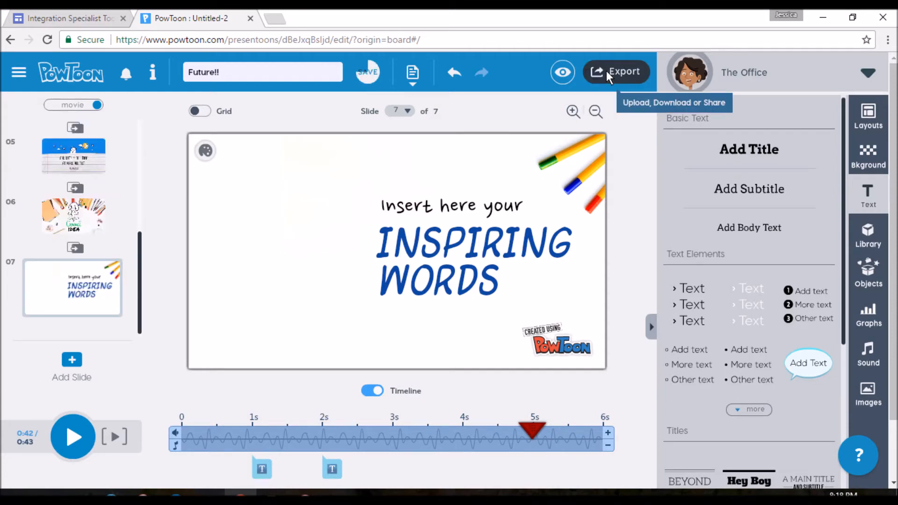
# Start publishing the presentation with privacy set to Public.
pyautogui.click(616, 72)
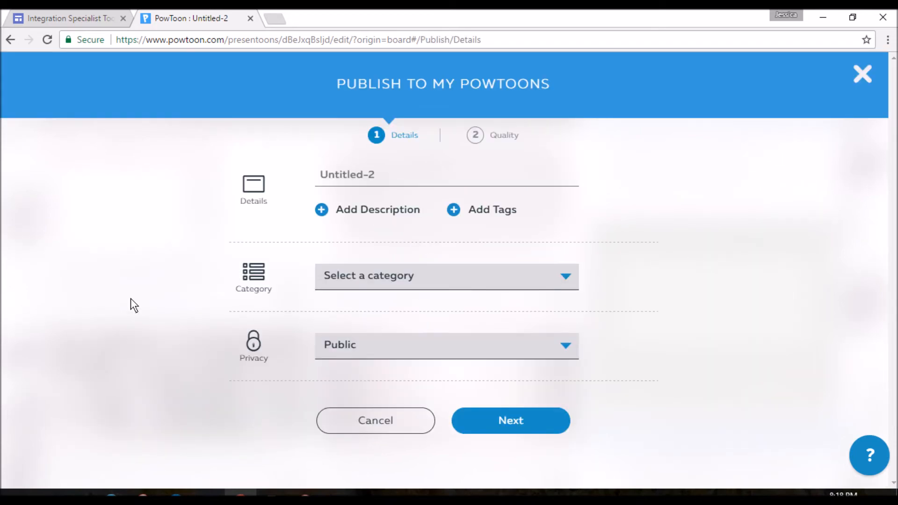
pyautogui.click(446, 344)
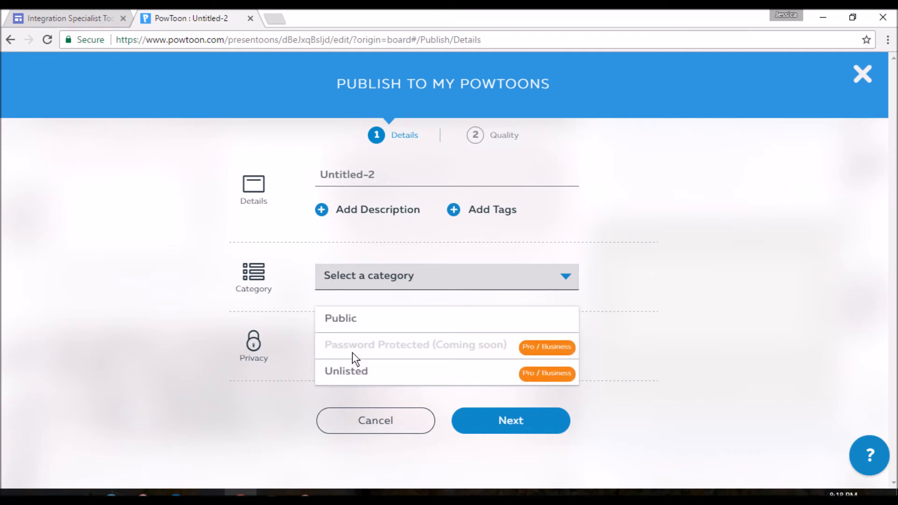
pyautogui.click(340, 318)
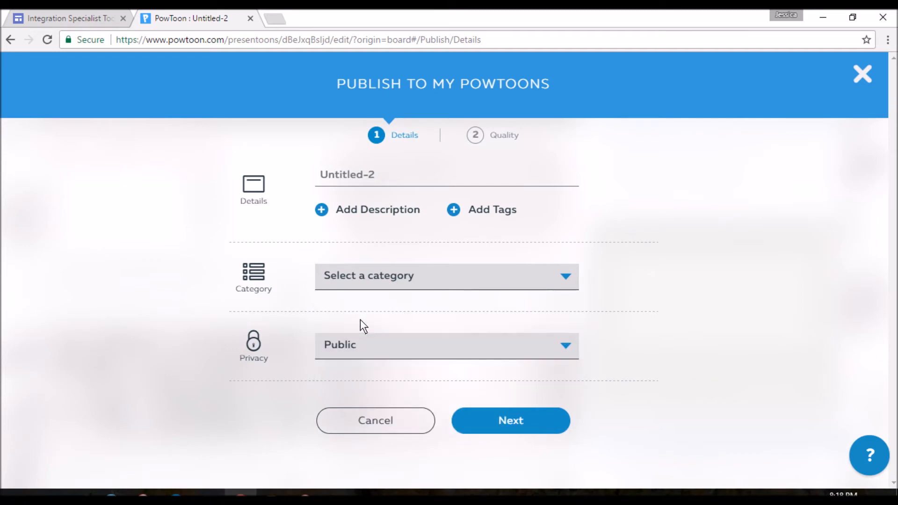
pyautogui.moveTo(384, 178)
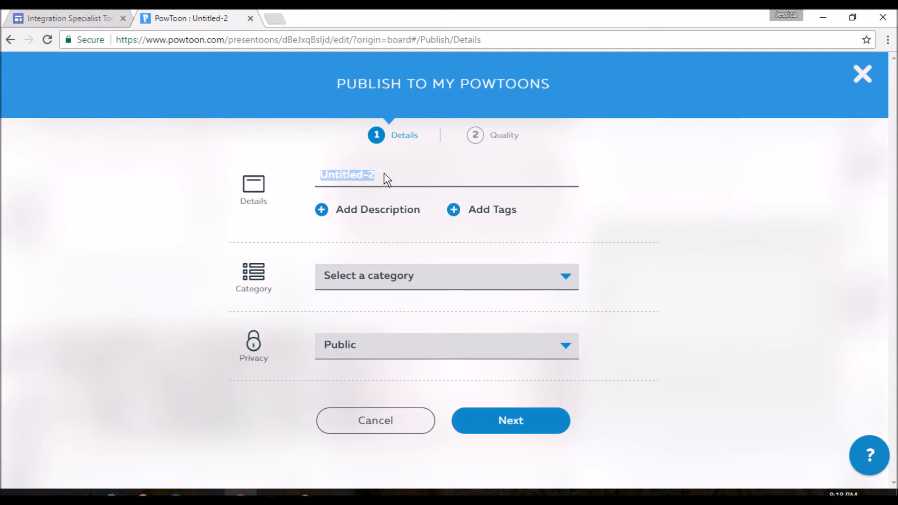
# File the video under the Education category and continue to the Quality step.
pyautogui.click(446, 276)
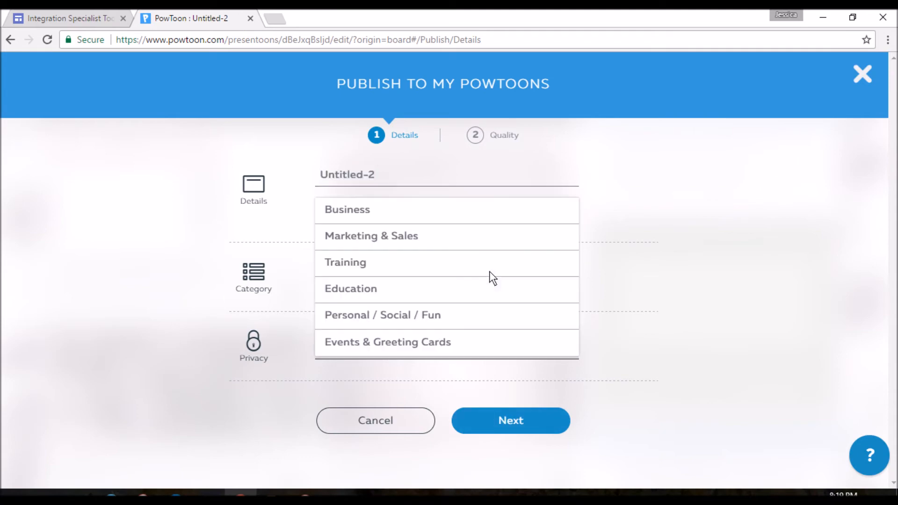
pyautogui.click(350, 289)
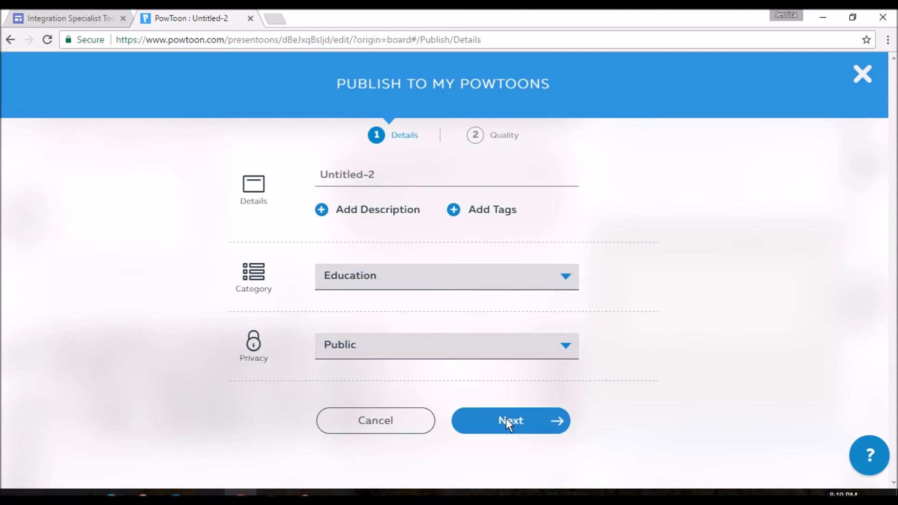
pyautogui.click(509, 421)
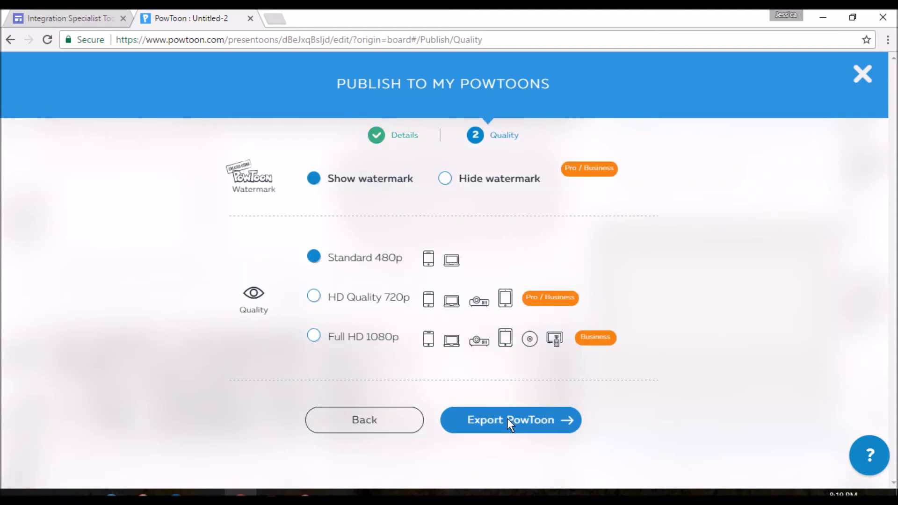
# Export the Powtoon at Standard 480p with the watermark shown.
pyautogui.click(510, 420)
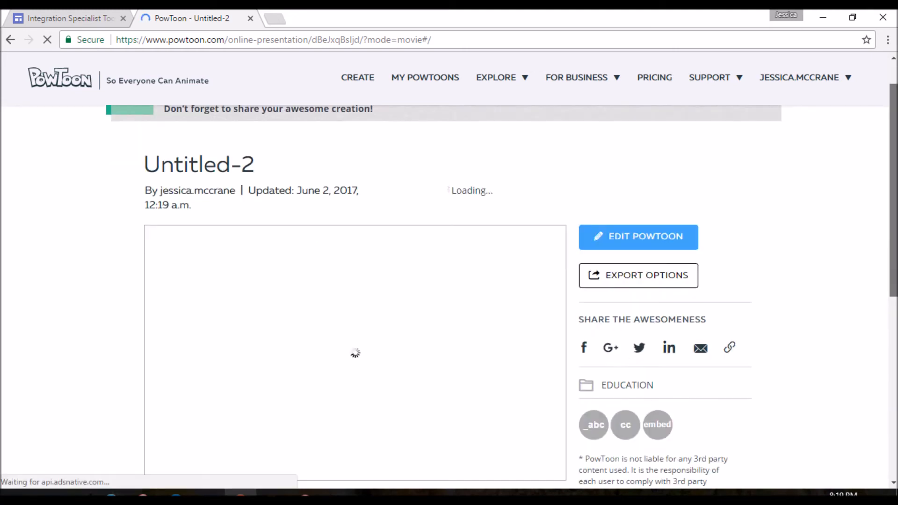
pyautogui.scroll(-3)
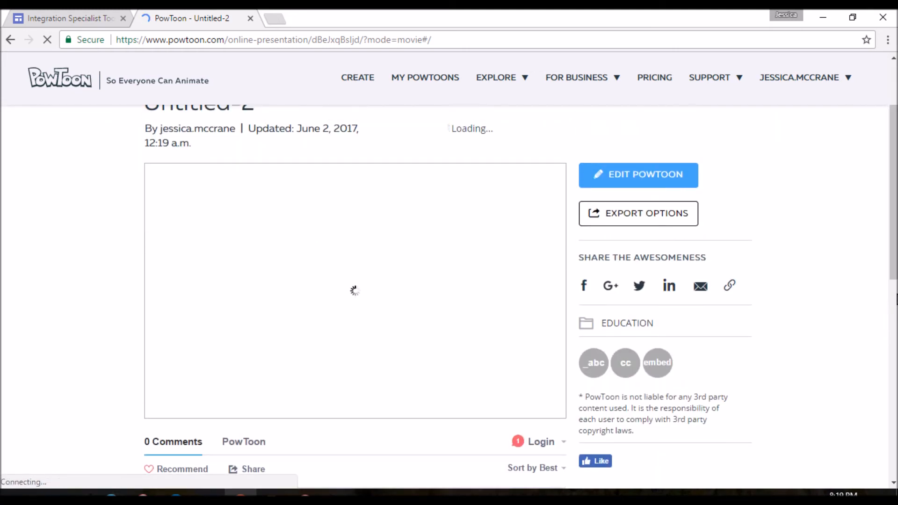
pyautogui.moveTo(863, 230)
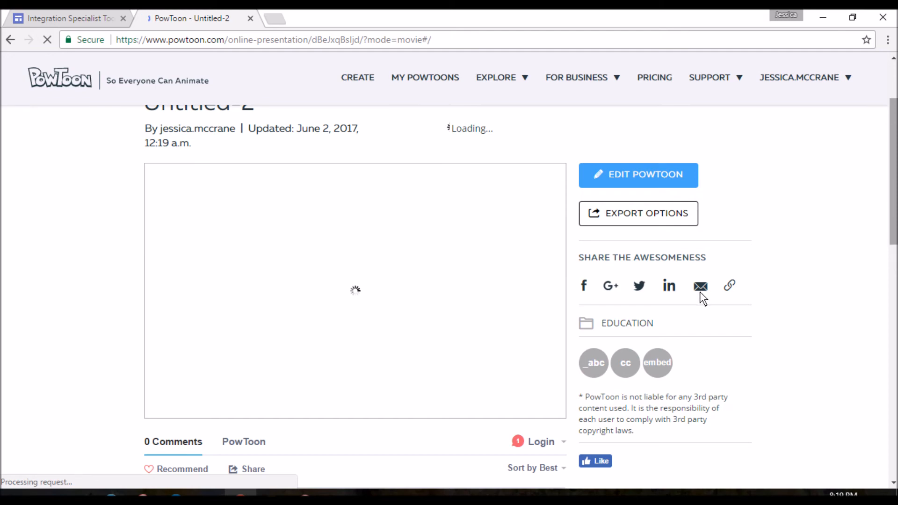
pyautogui.moveTo(890, 189)
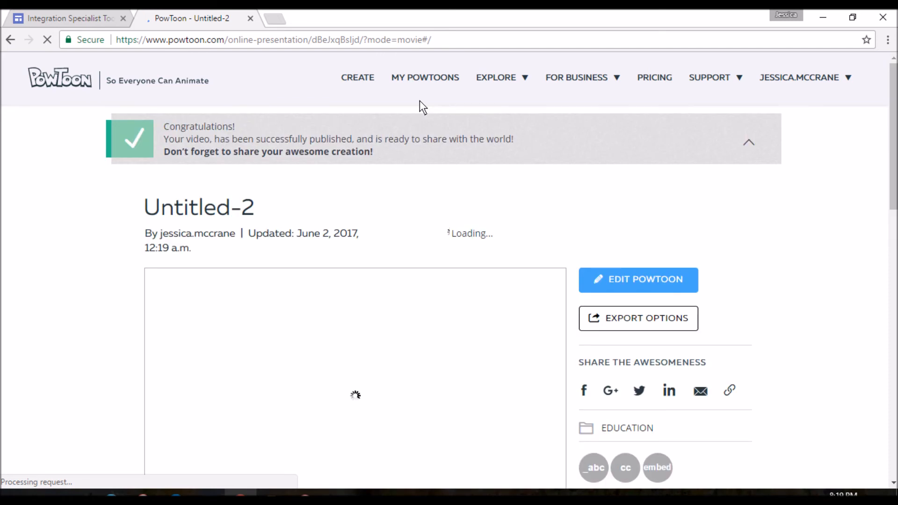
# Browse My Powtoons to confirm the new Untitled-2 sits above earlier presentations.
pyautogui.click(424, 77)
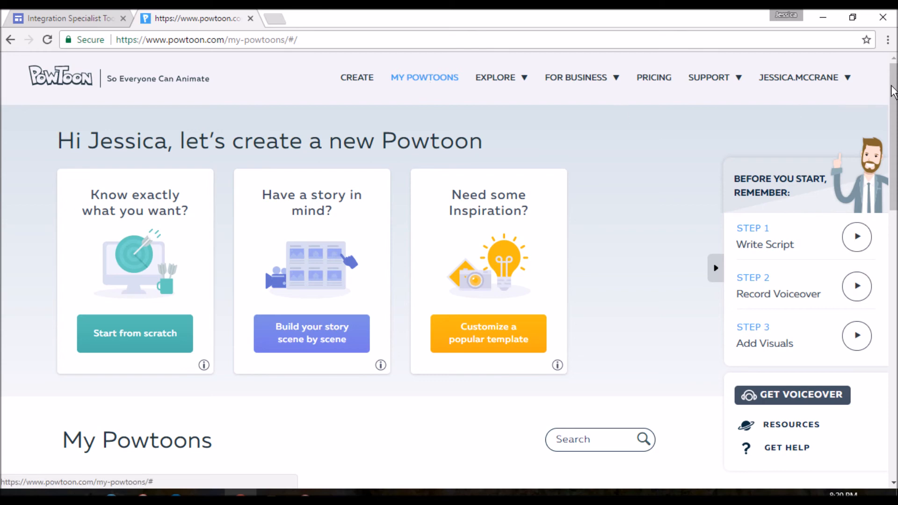
pyautogui.scroll(-3)
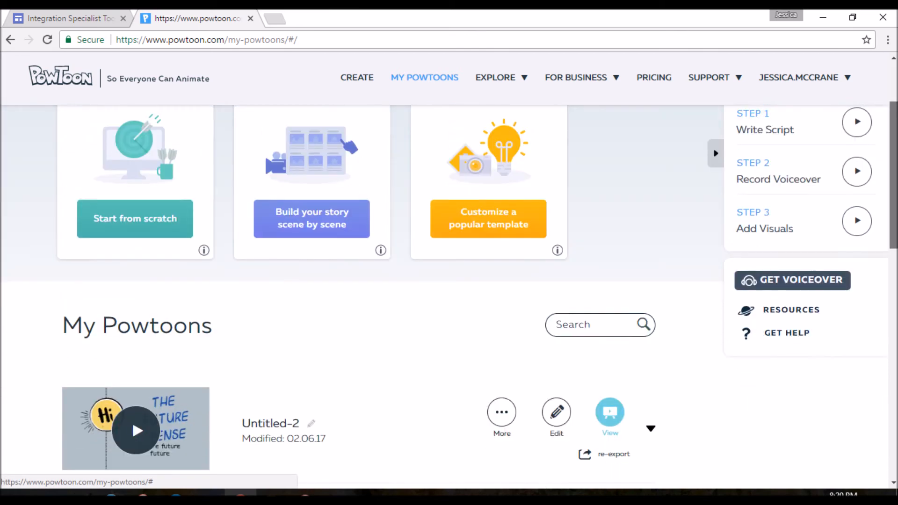
pyautogui.scroll(-3)
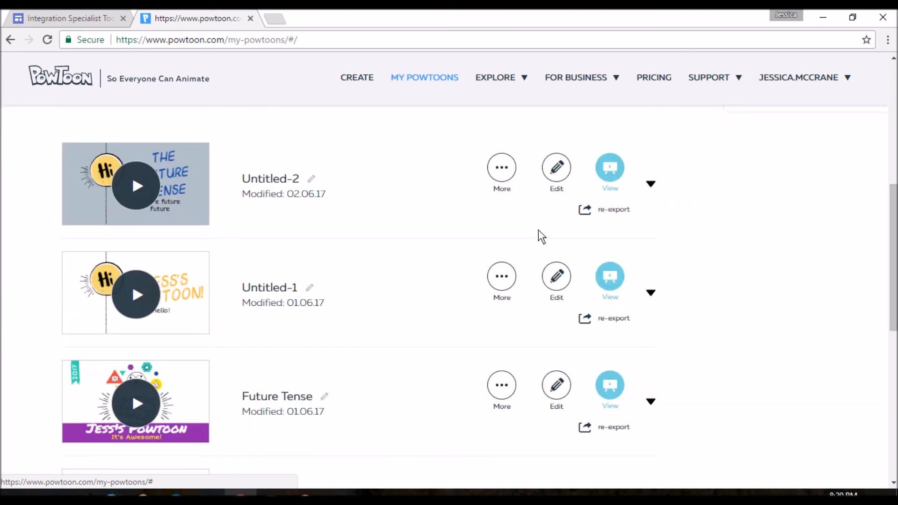
pyautogui.moveTo(202, 380)
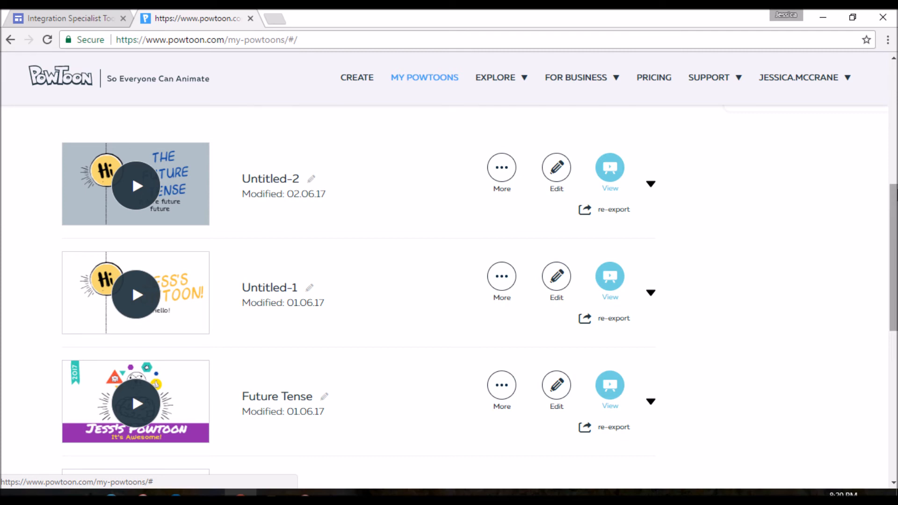
pyautogui.scroll(-3)
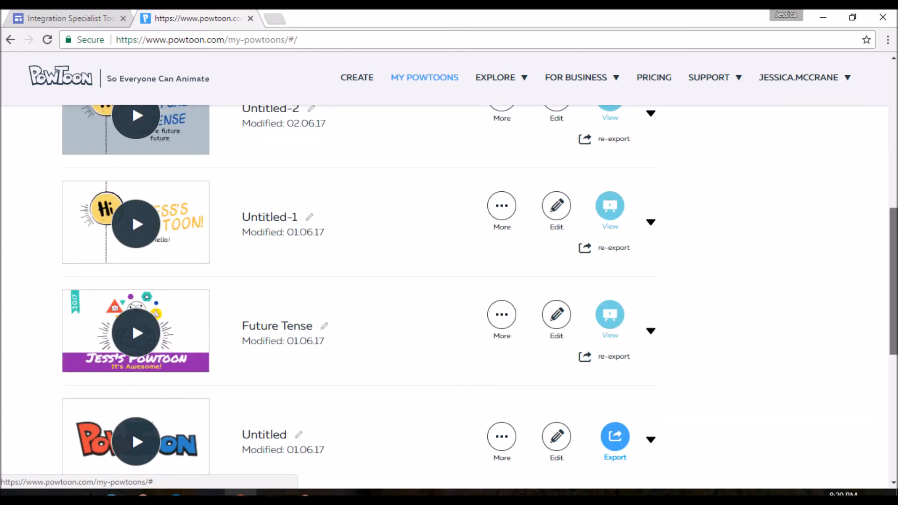
pyautogui.scroll(-3)
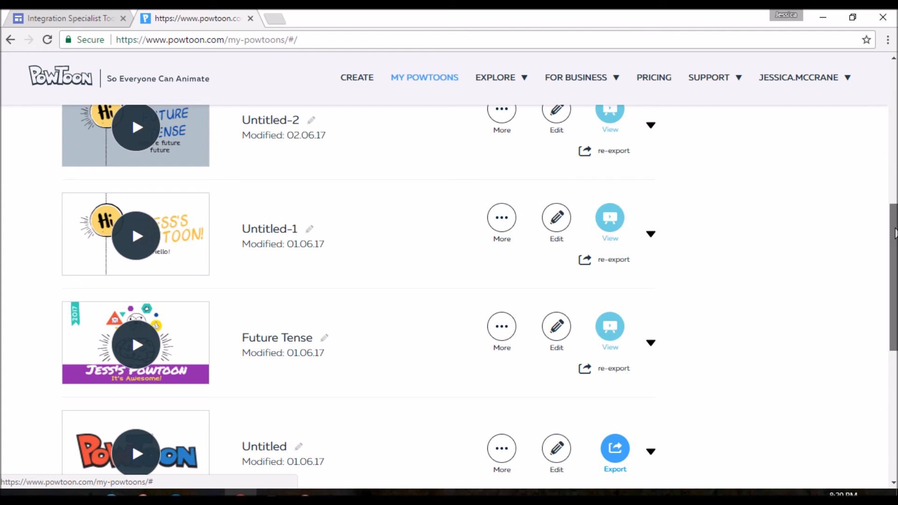
pyautogui.scroll(3)
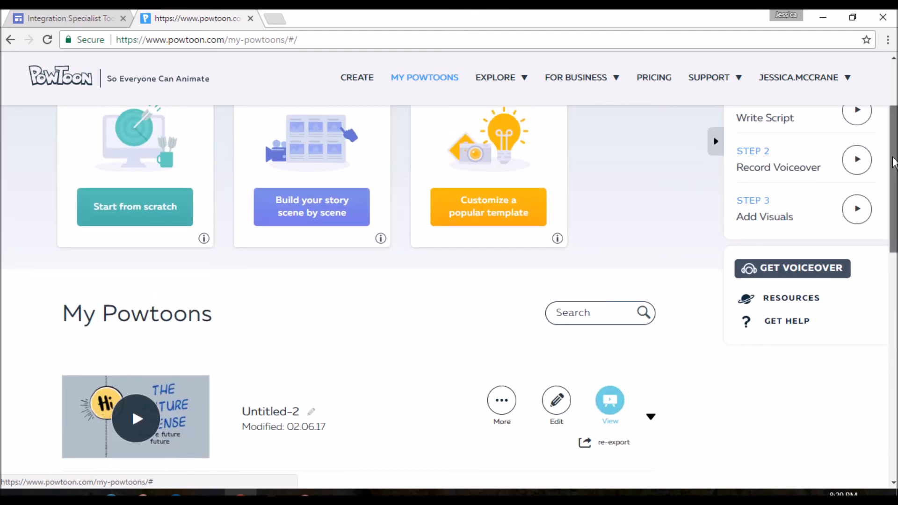
pyautogui.scroll(3)
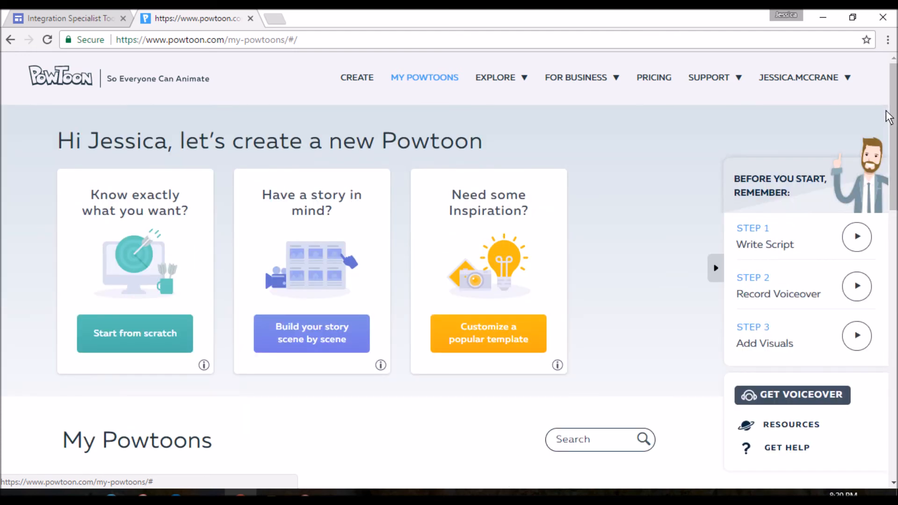